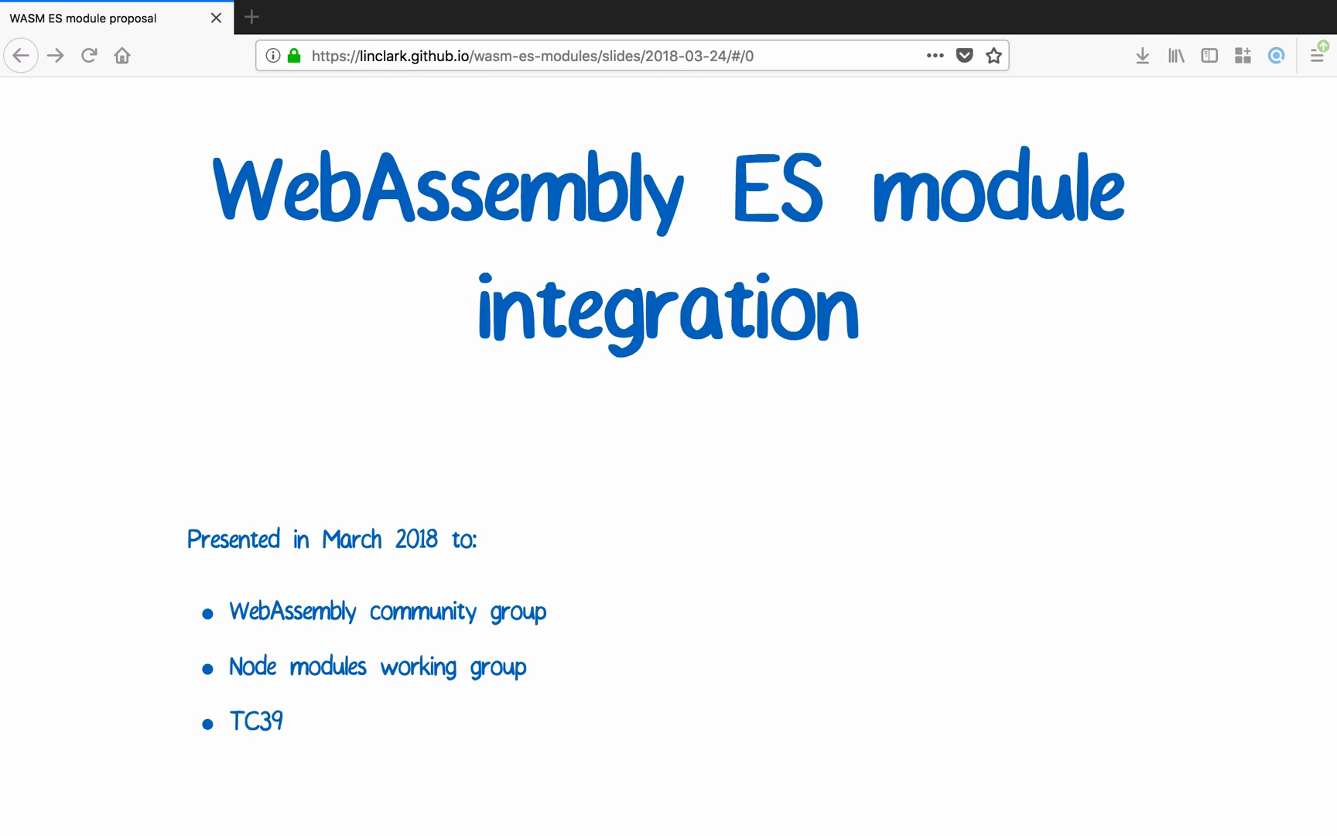
Advance from the title through the 'What is the goal?' code example to the .js/.wasm module tree
{"action": "key", "text": "Right"}
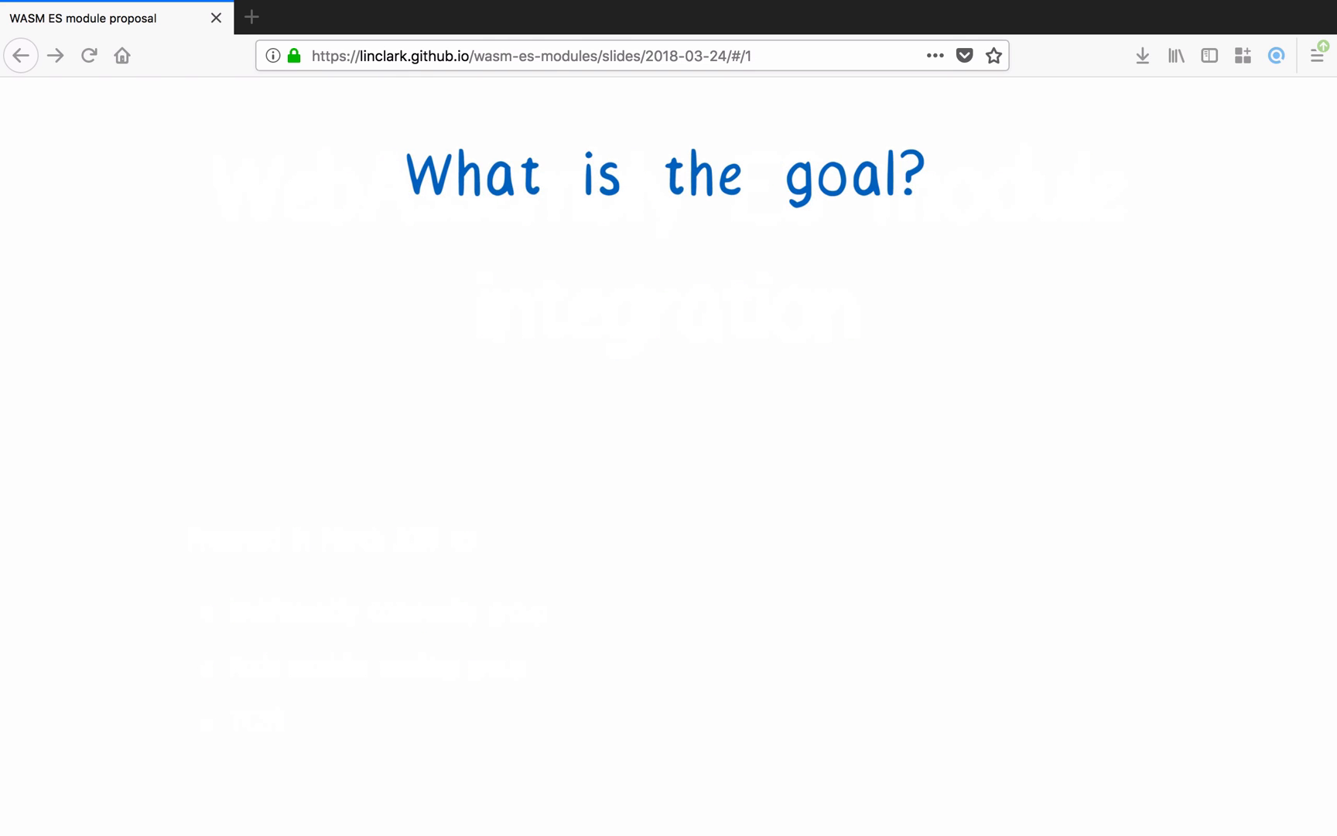
{"action": "key", "text": "right"}
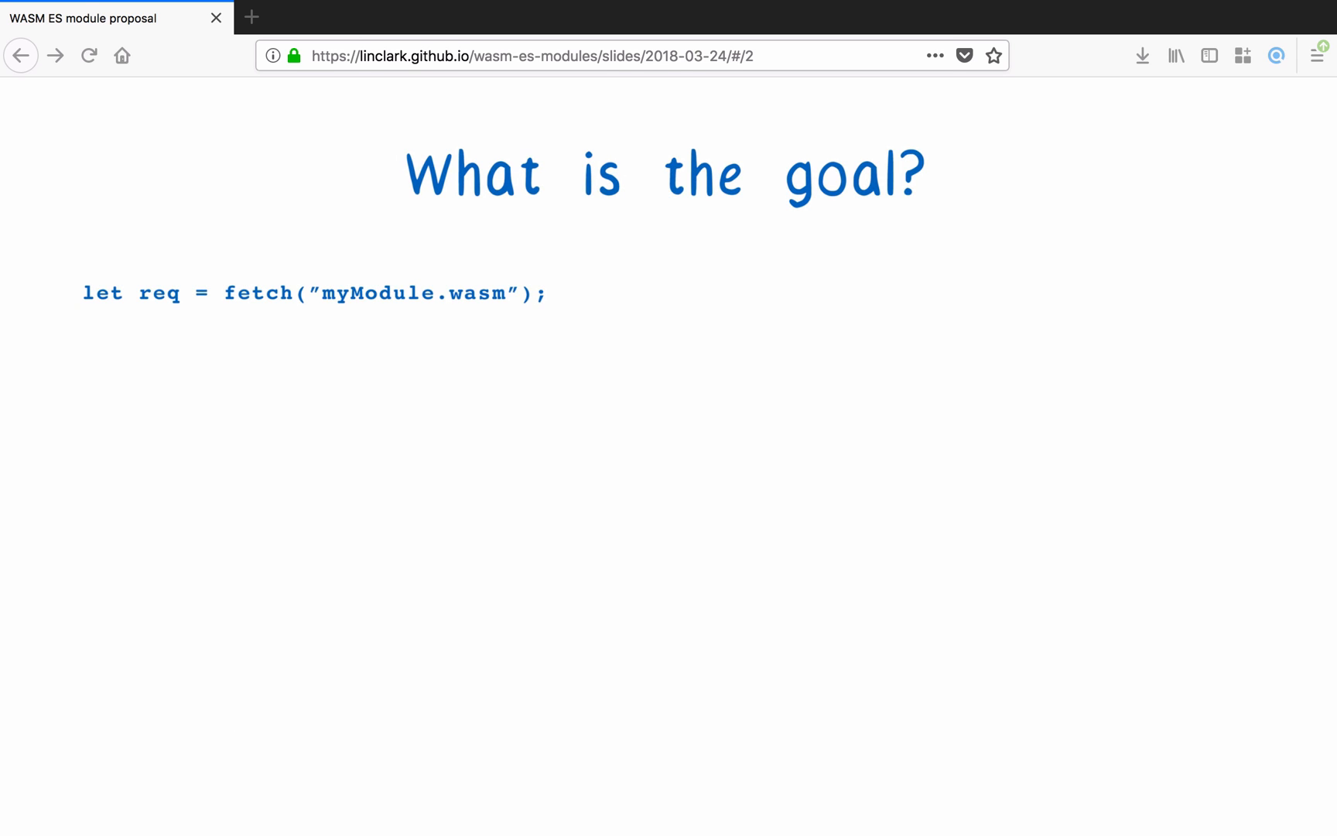
{"action": "key", "text": "Right"}
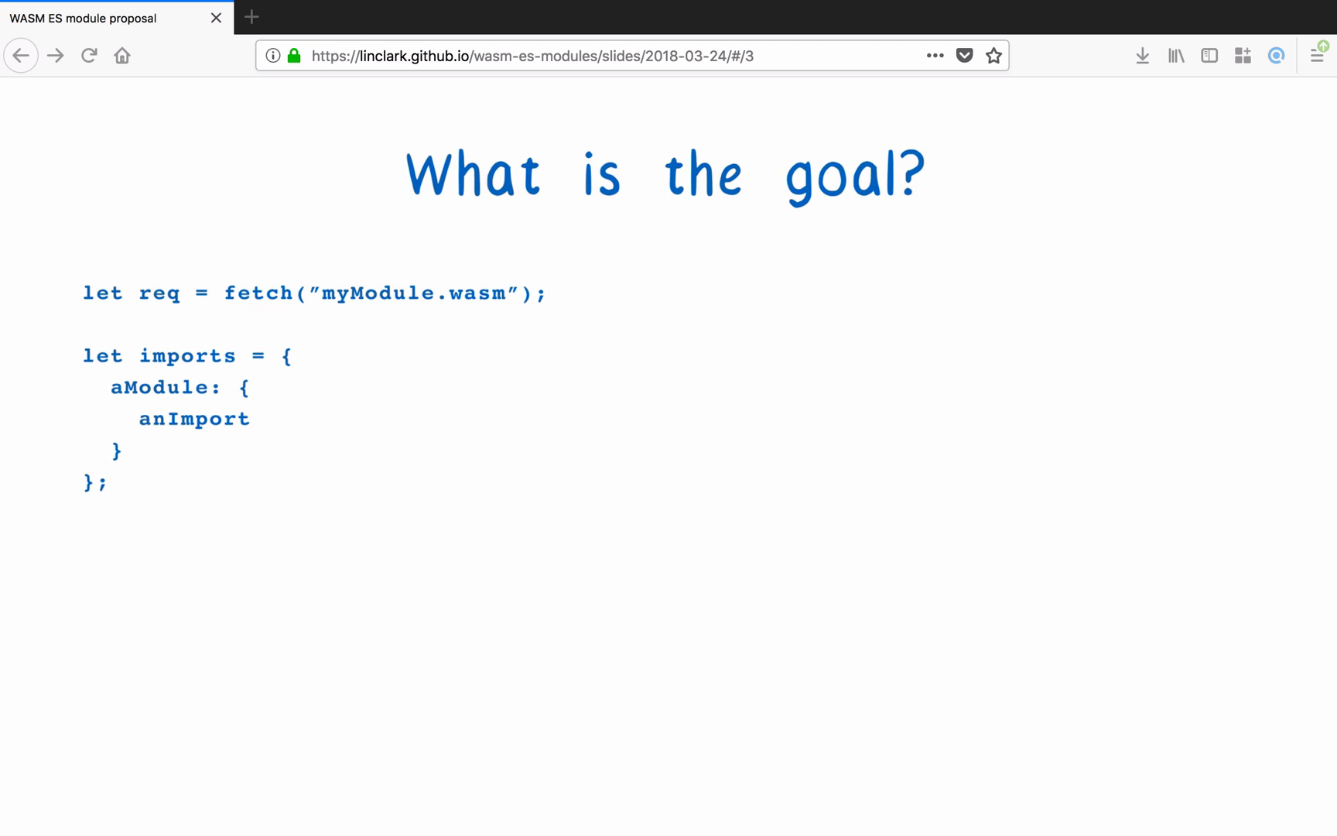
{"action": "key", "text": "Right"}
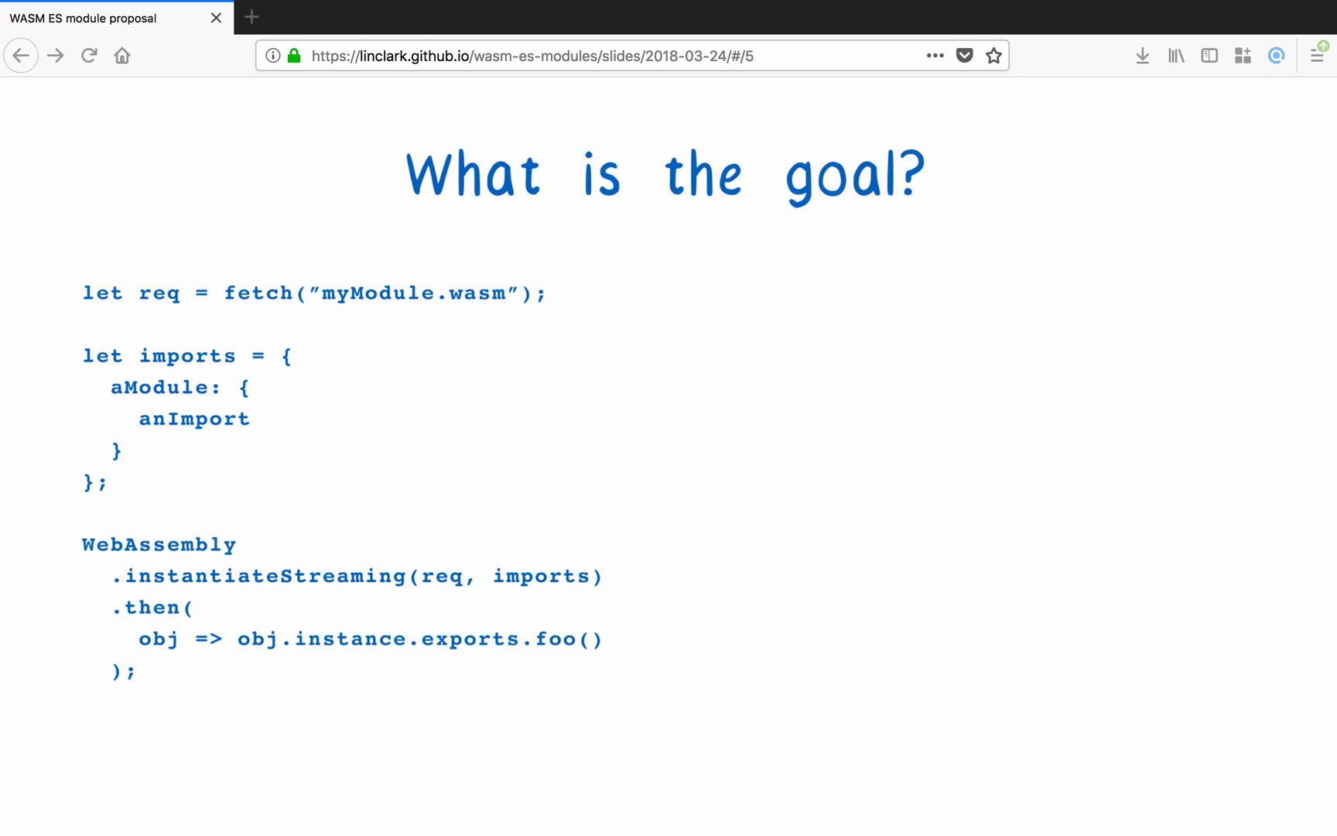
{"action": "key", "text": "Right"}
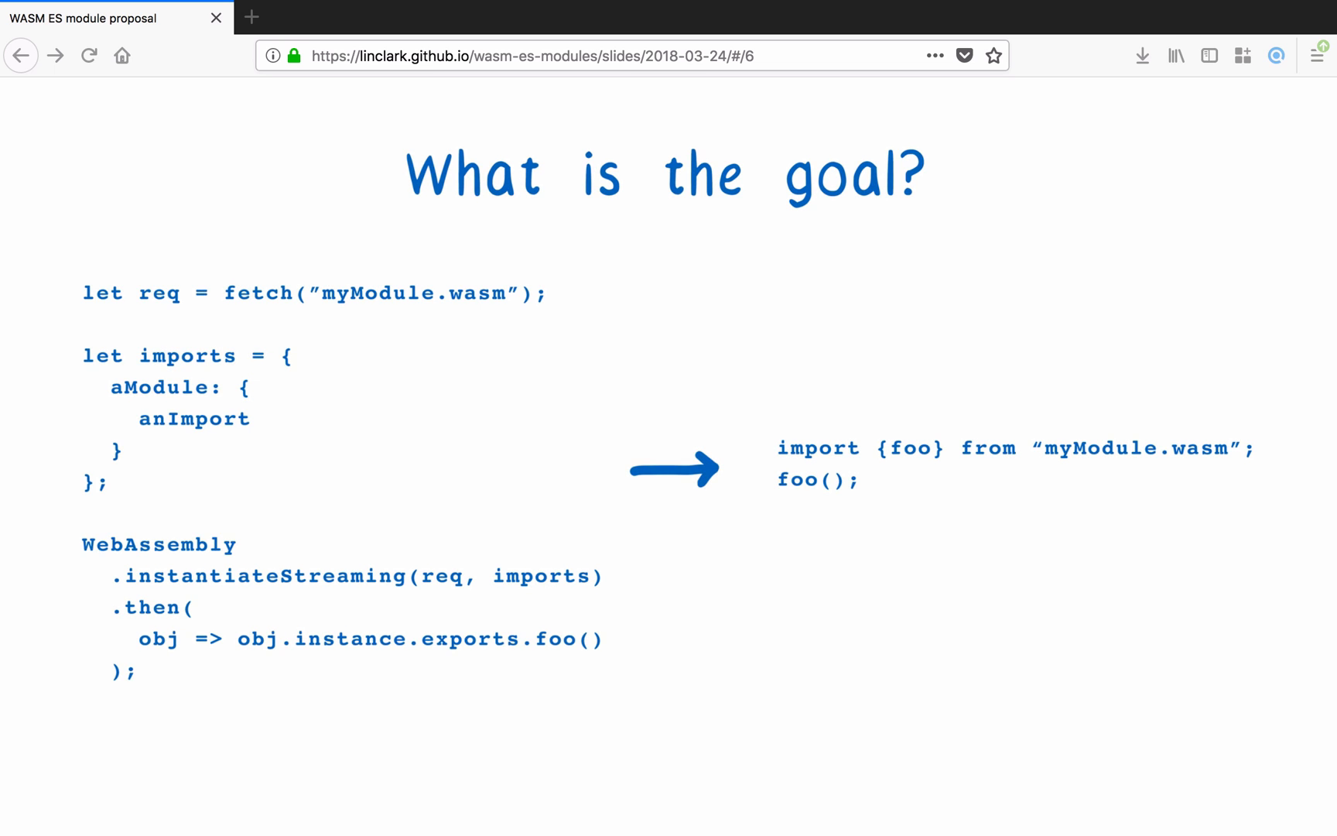
{"action": "key", "text": "right"}
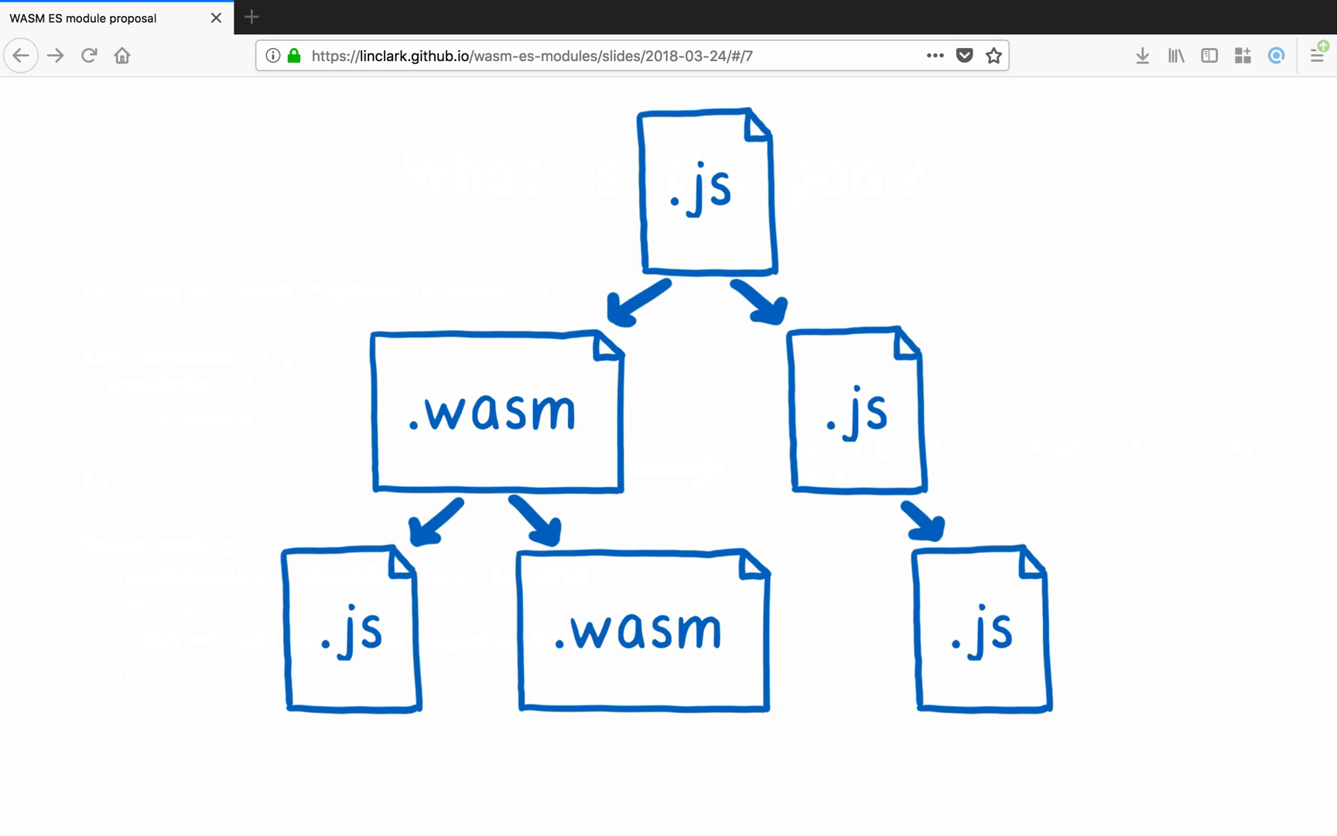
Step through the block-scope and module boxes with let count and export {count}
{"action": "key", "text": "Right"}
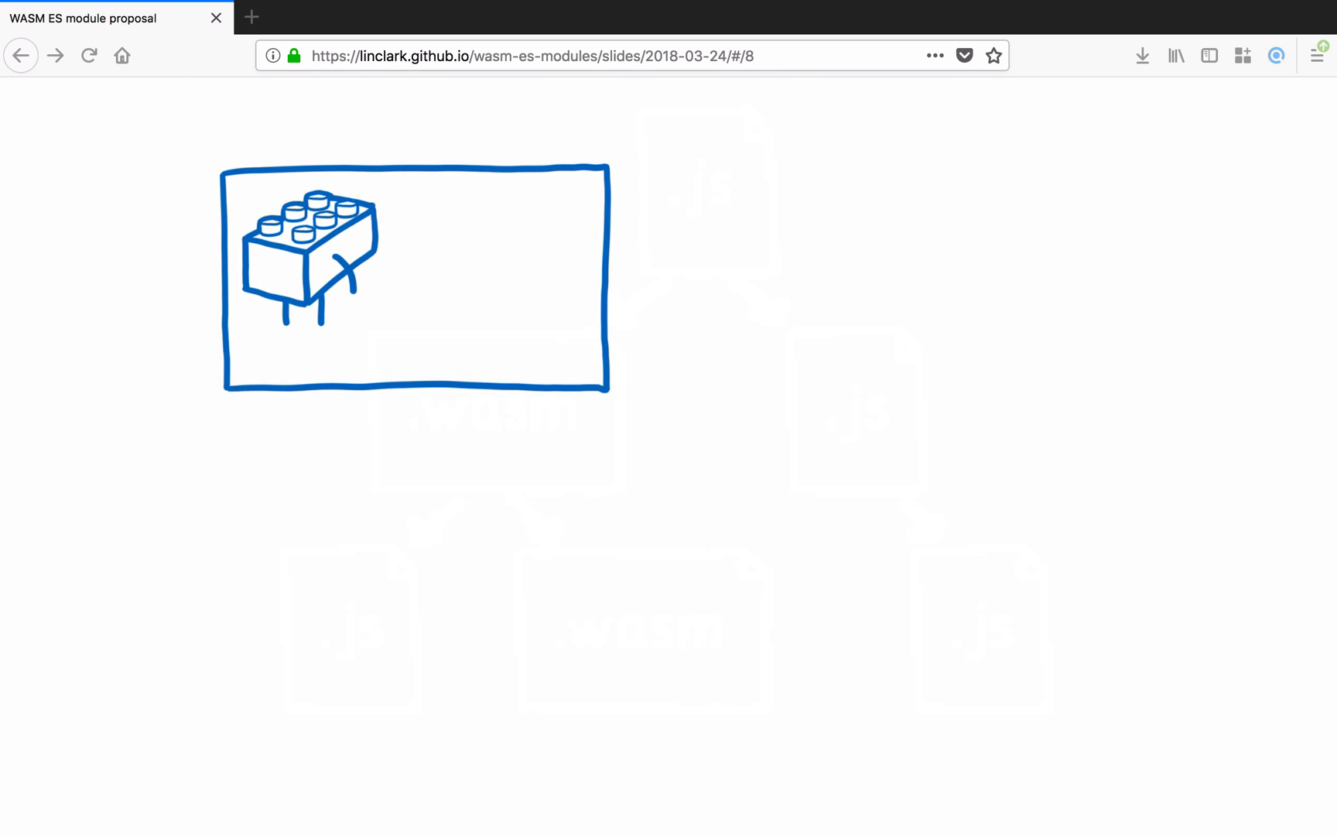
{"action": "key", "text": "Right"}
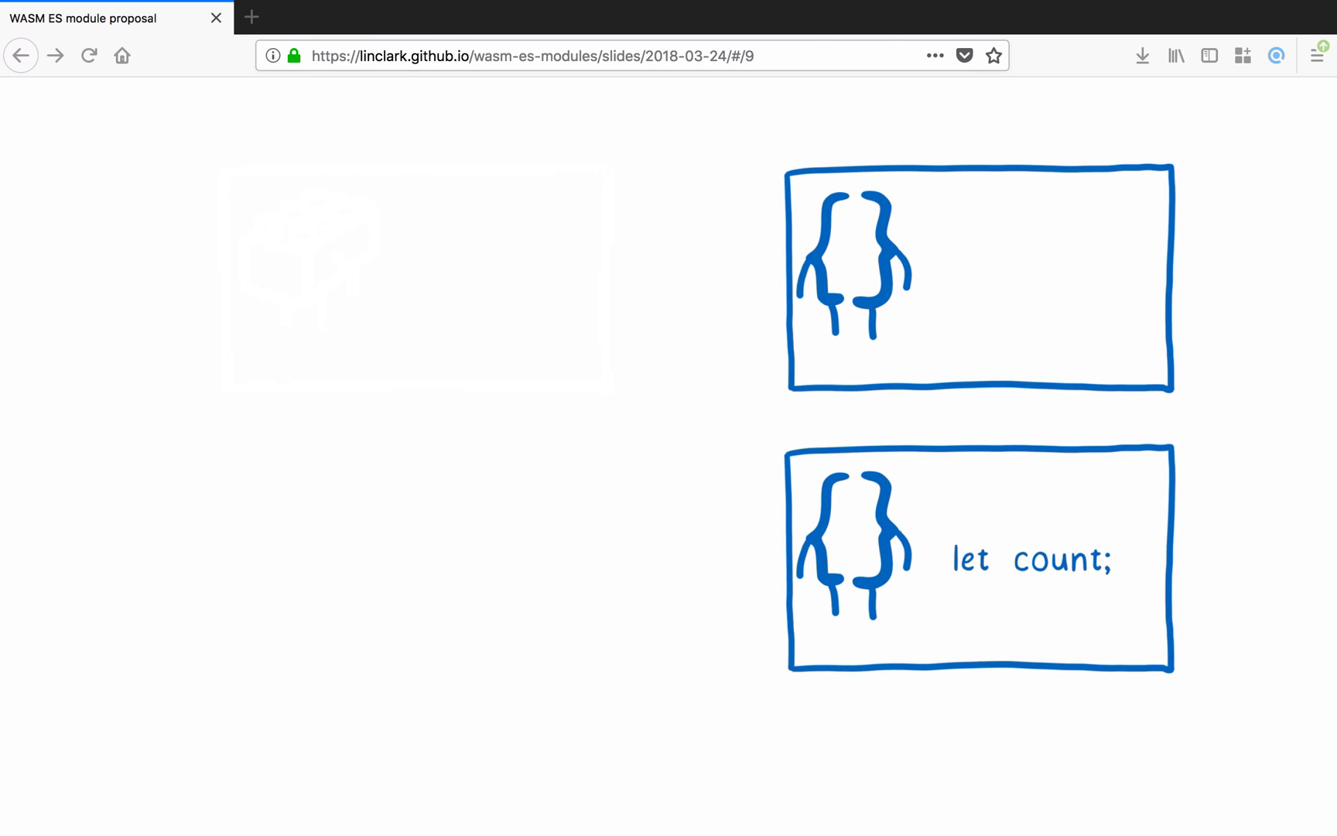
{"action": "key", "text": "Right"}
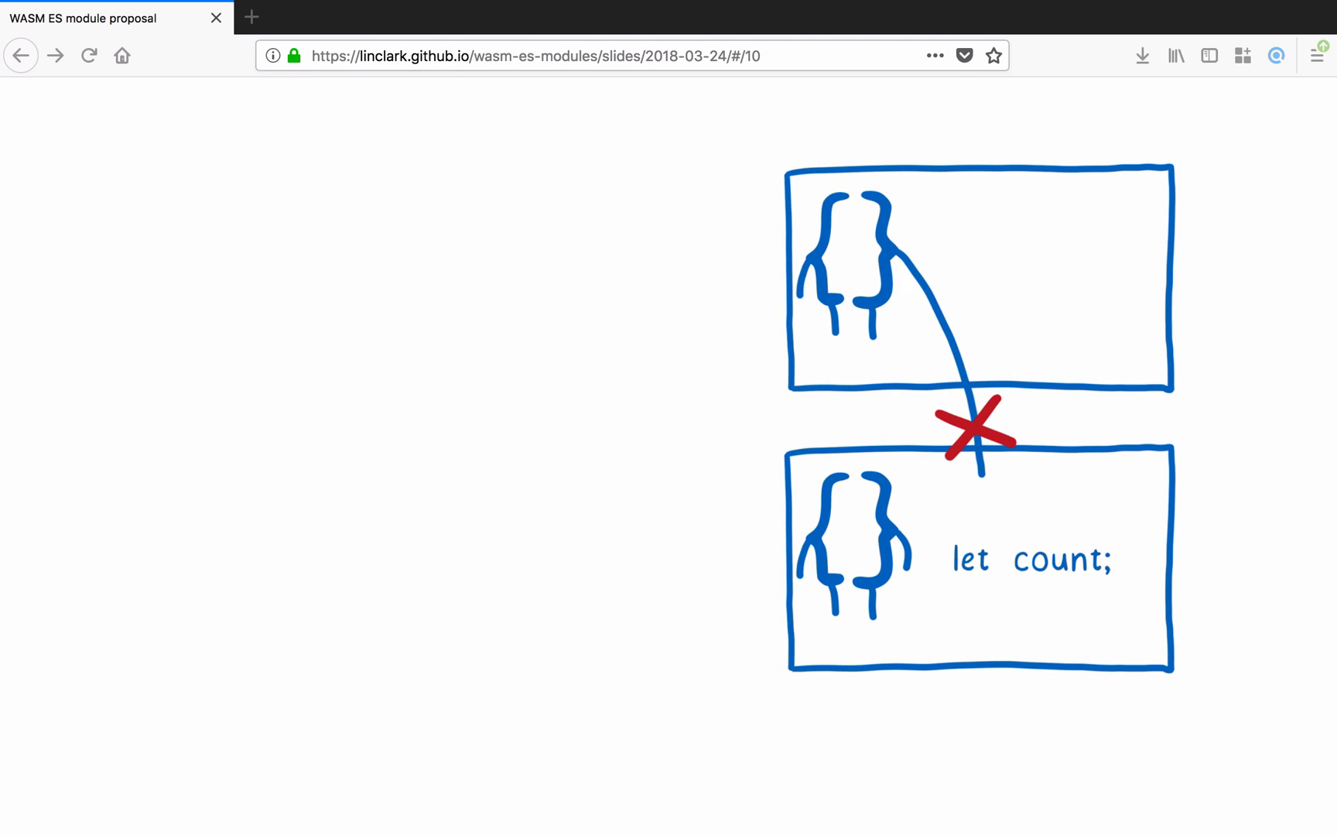
{"action": "key", "text": "right"}
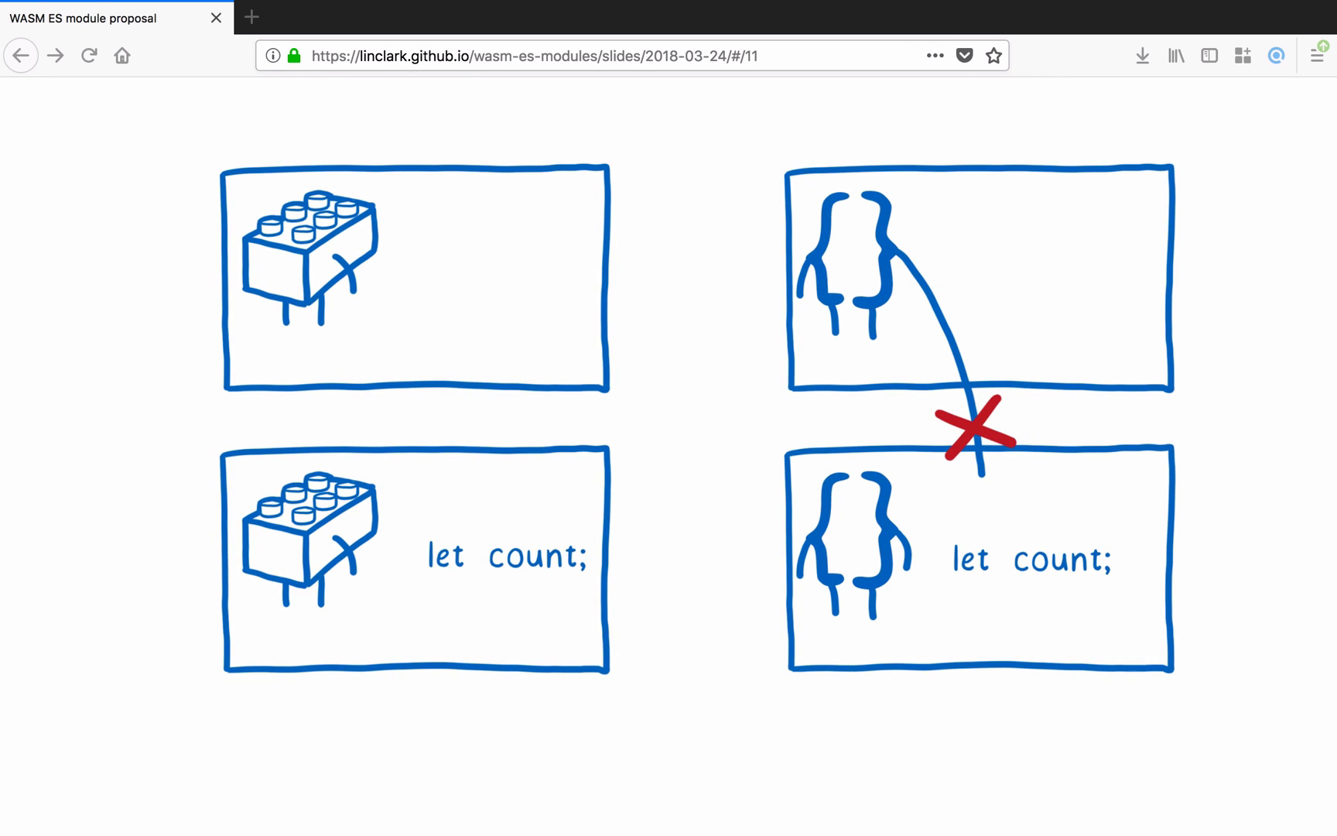
{"action": "key", "text": "Right"}
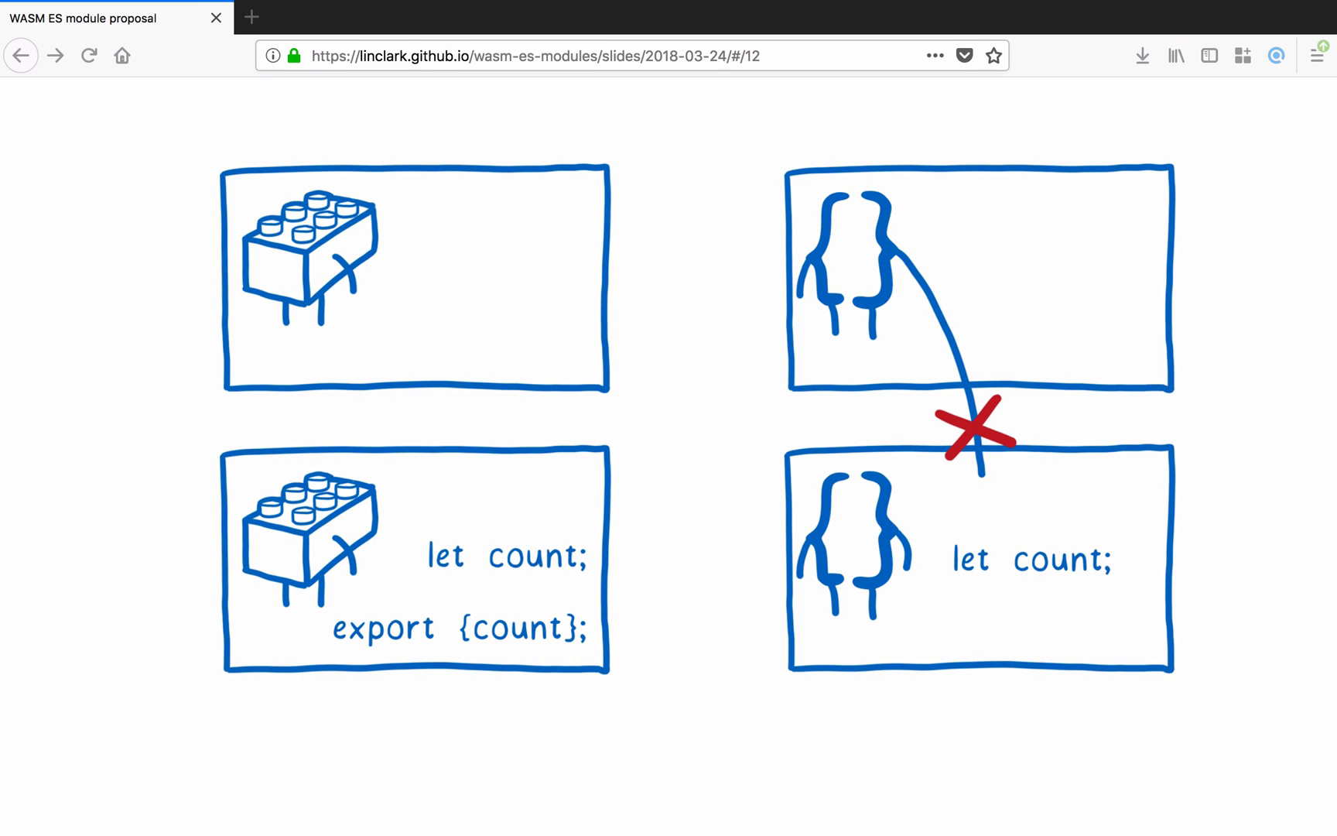
Reveal import {count} from b.js, the doubled link, and the shared-memory environment records
{"action": "key", "text": "Right"}
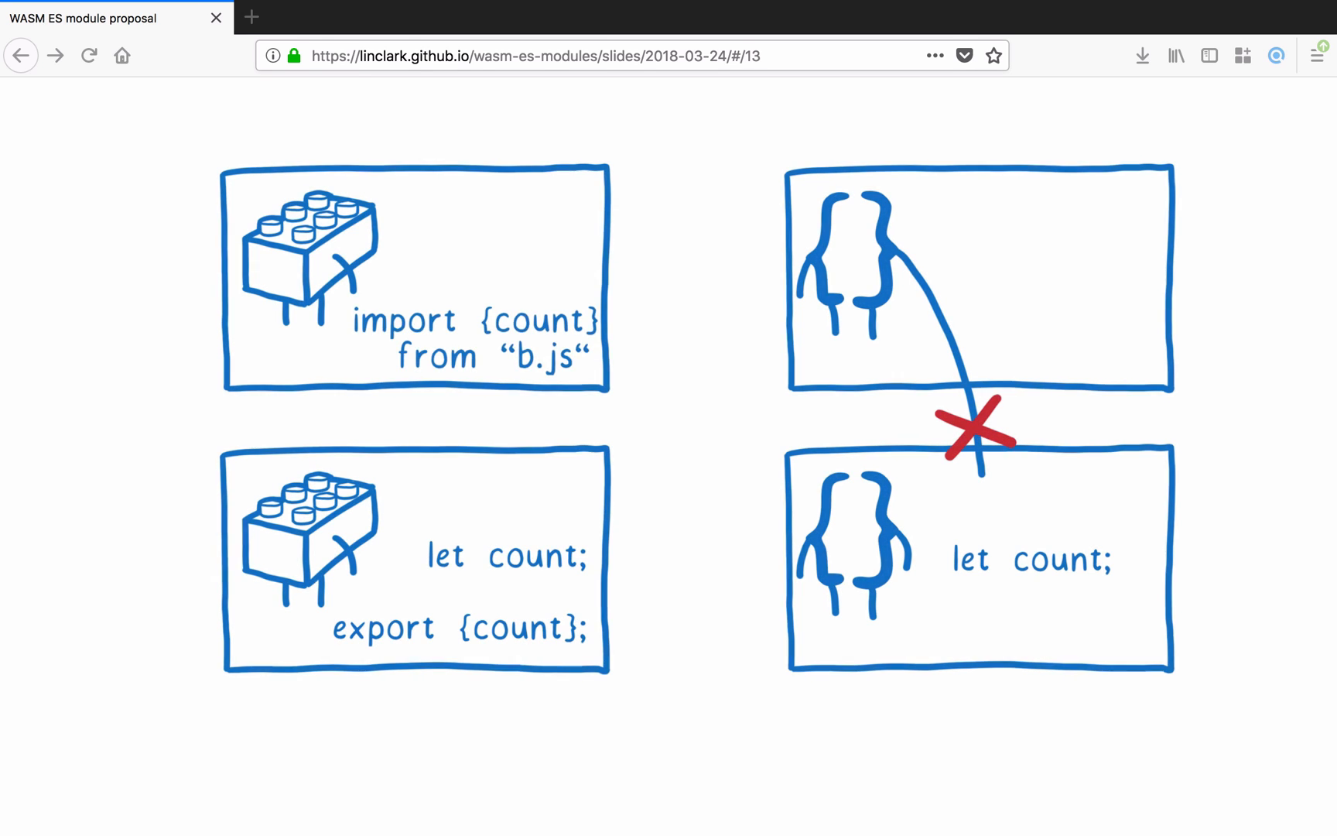
{"action": "key", "text": "Right"}
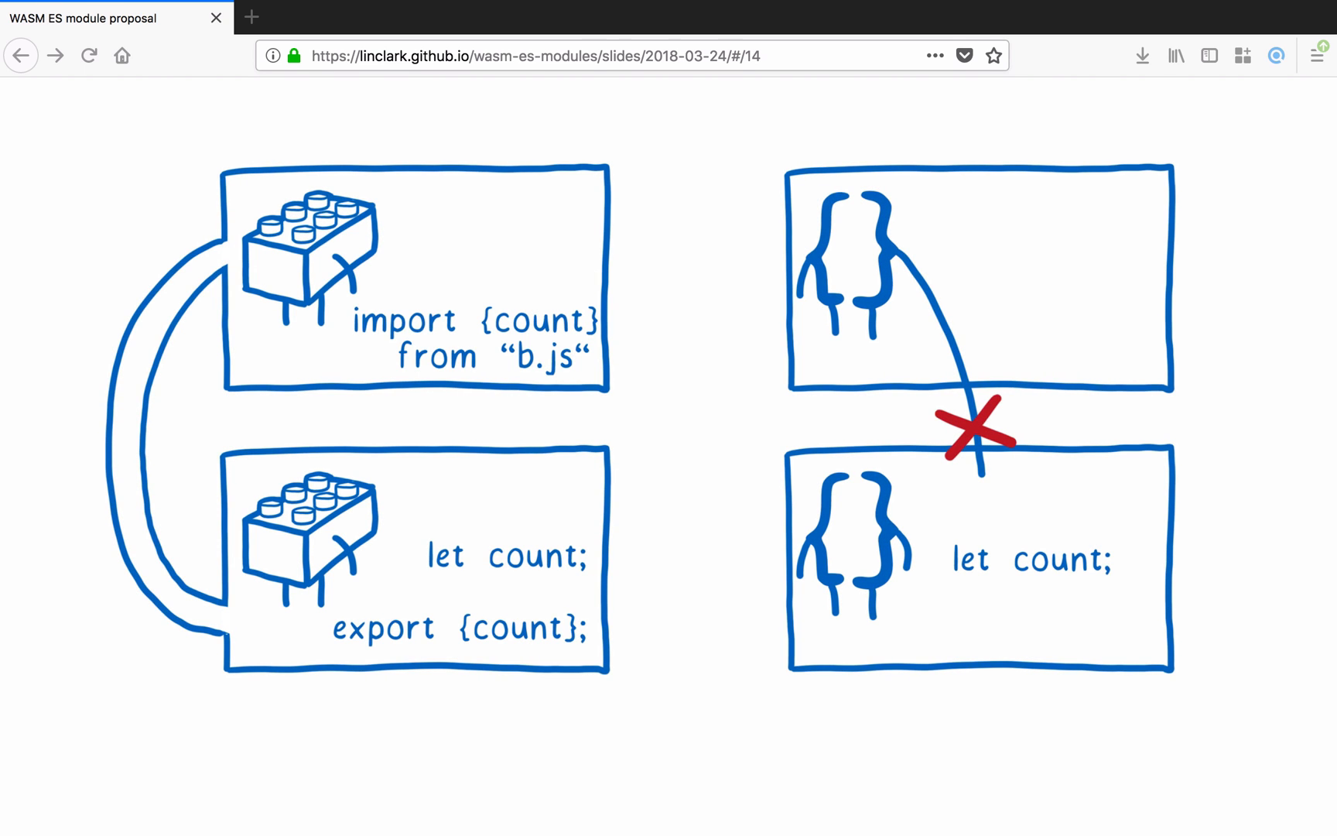
{"action": "key", "text": "Right"}
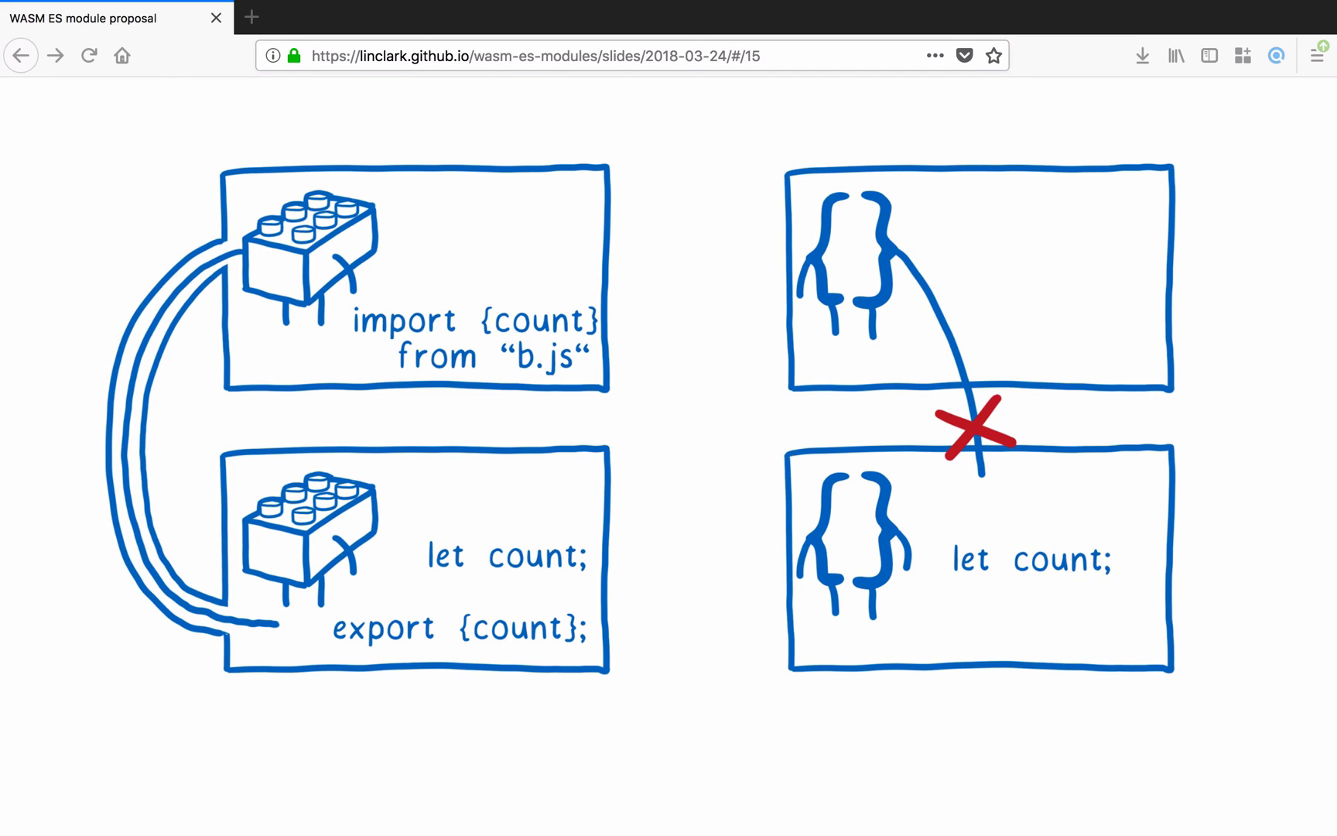
{"action": "key", "text": "Right"}
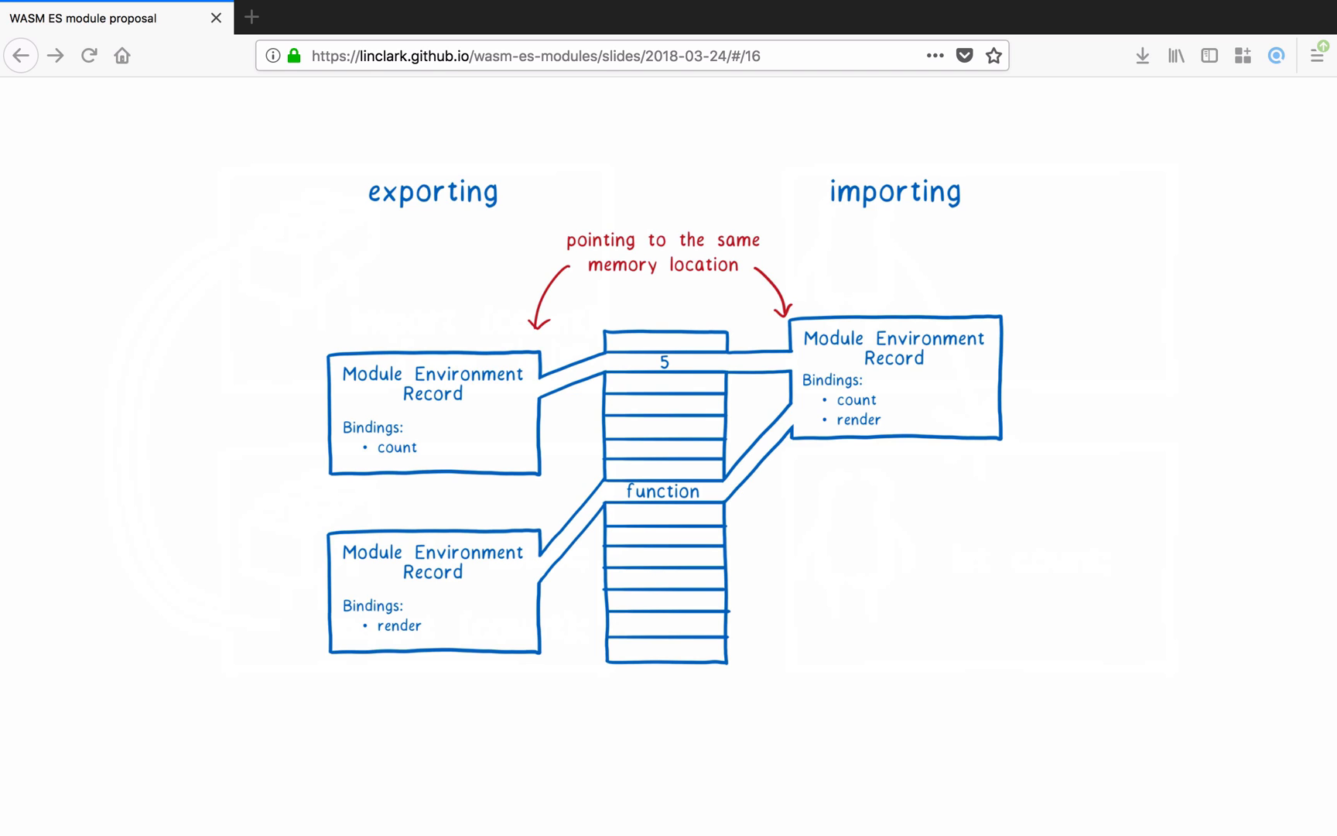
Advance past the all-.js module tree to the .js dependency tree on slide 18
{"action": "key", "text": "right"}
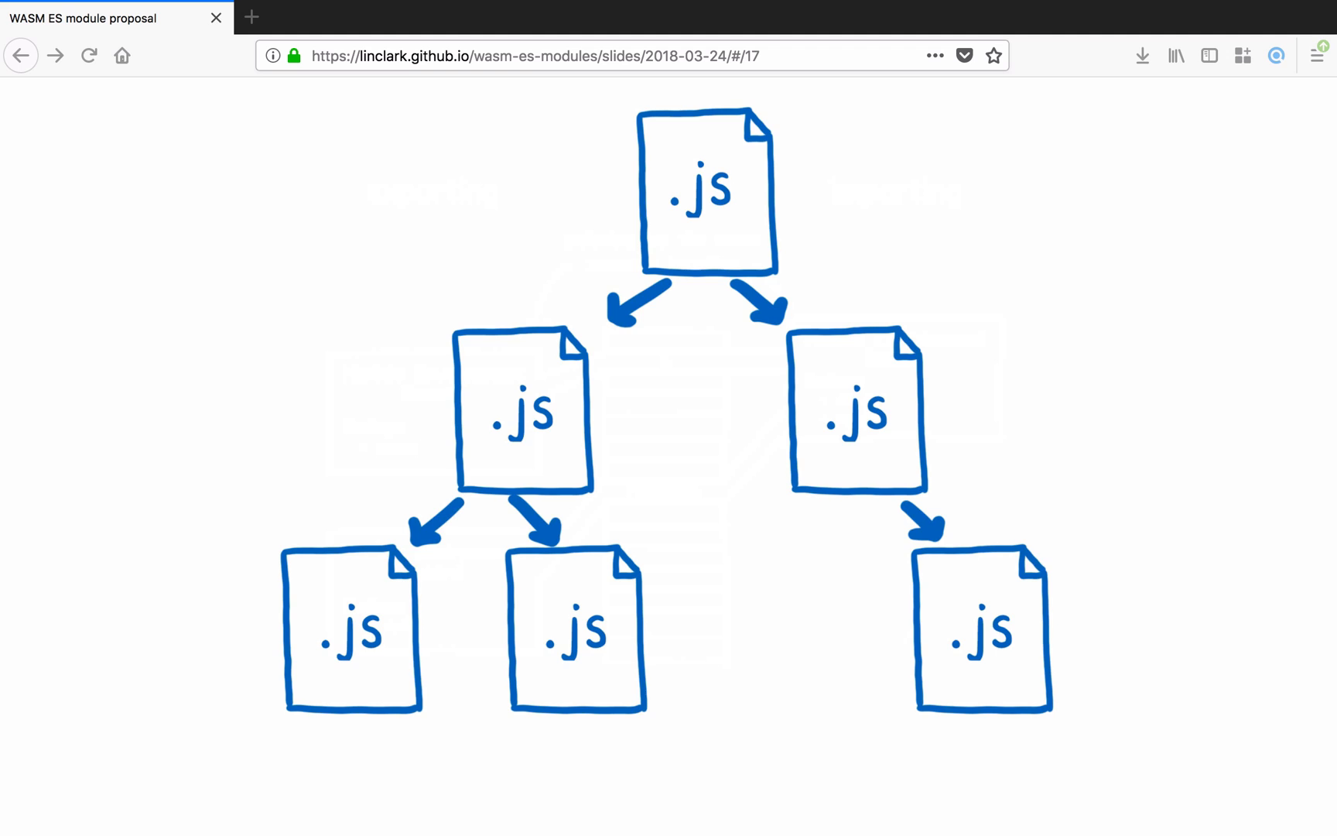
{"action": "key", "text": "Right"}
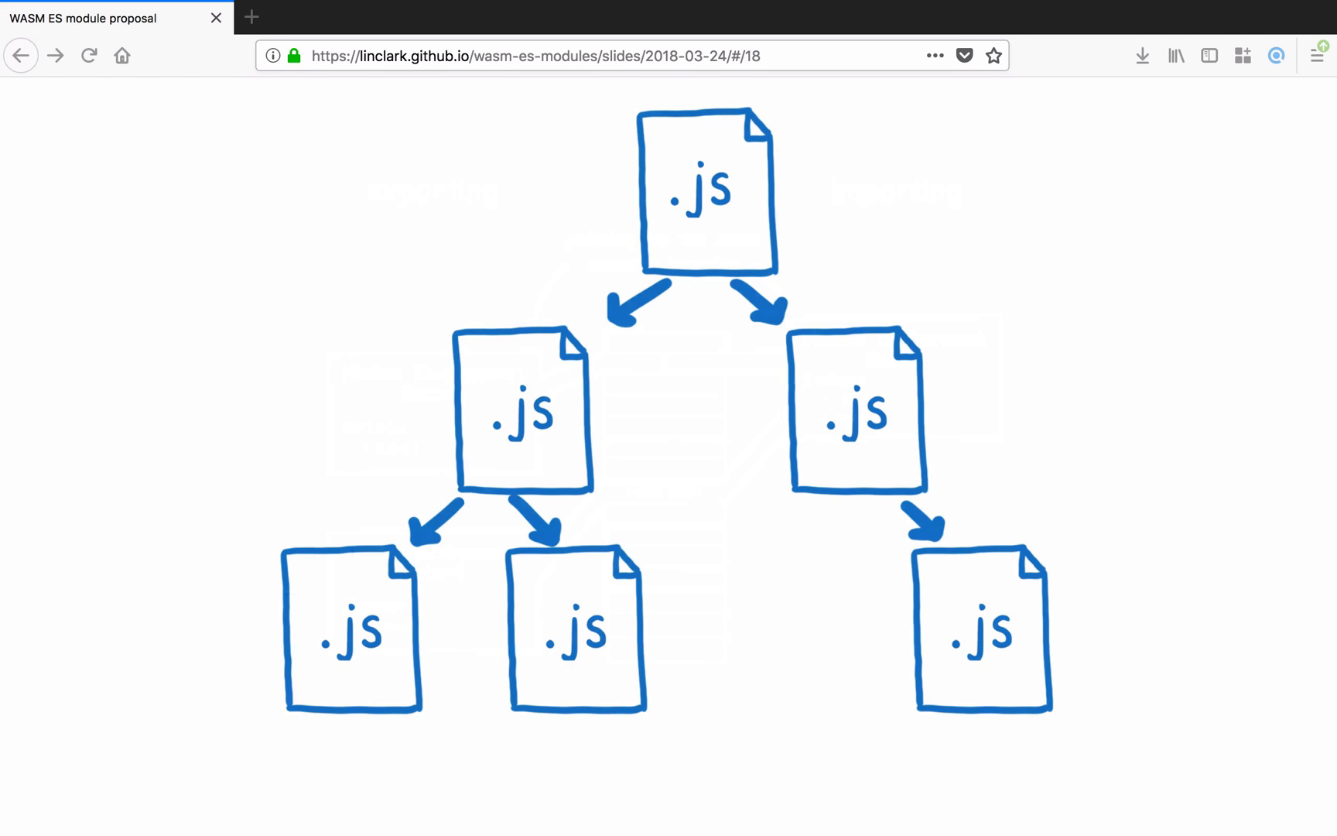
Reveal the Construction, Instantiation and Evaluation phases, then reach the module script tag slide
{"action": "key", "text": "right"}
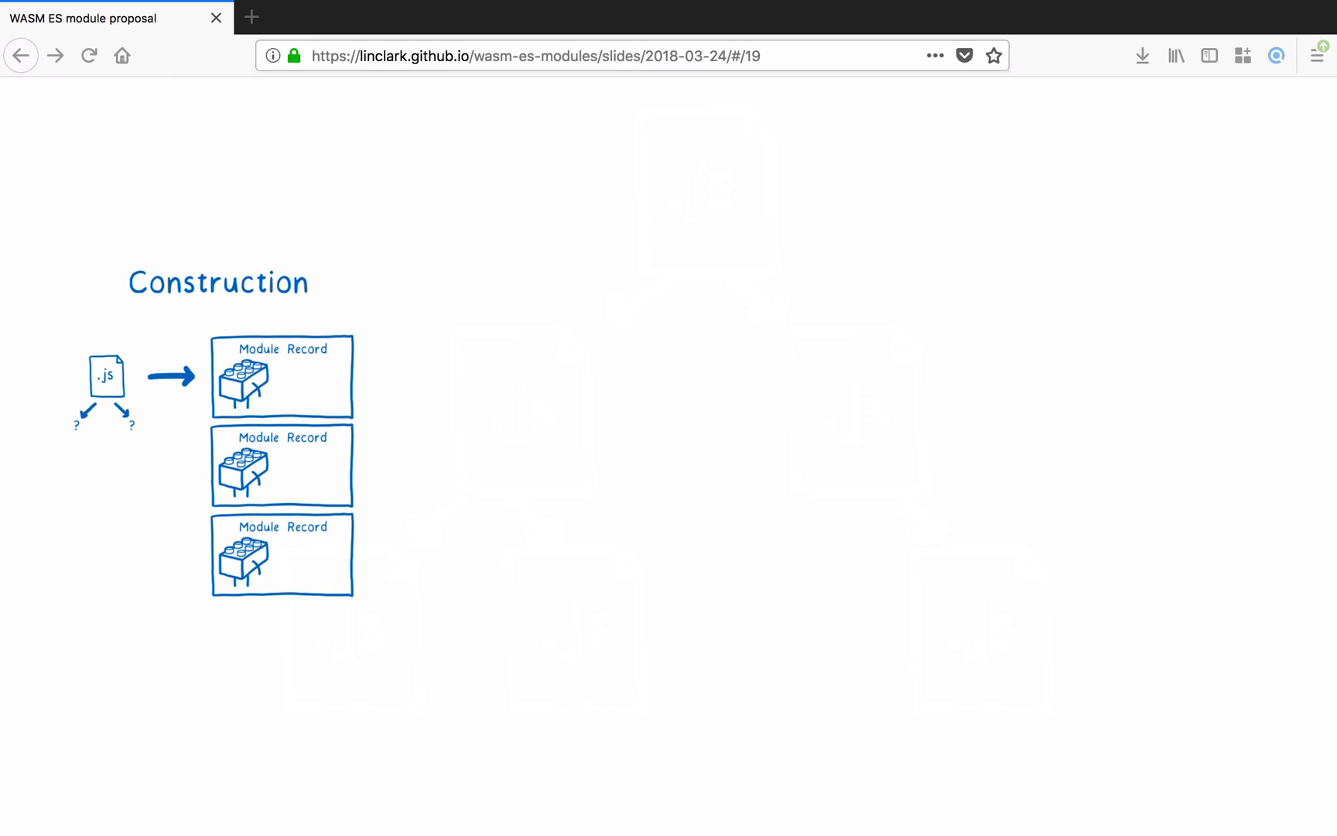
{"action": "key", "text": "right"}
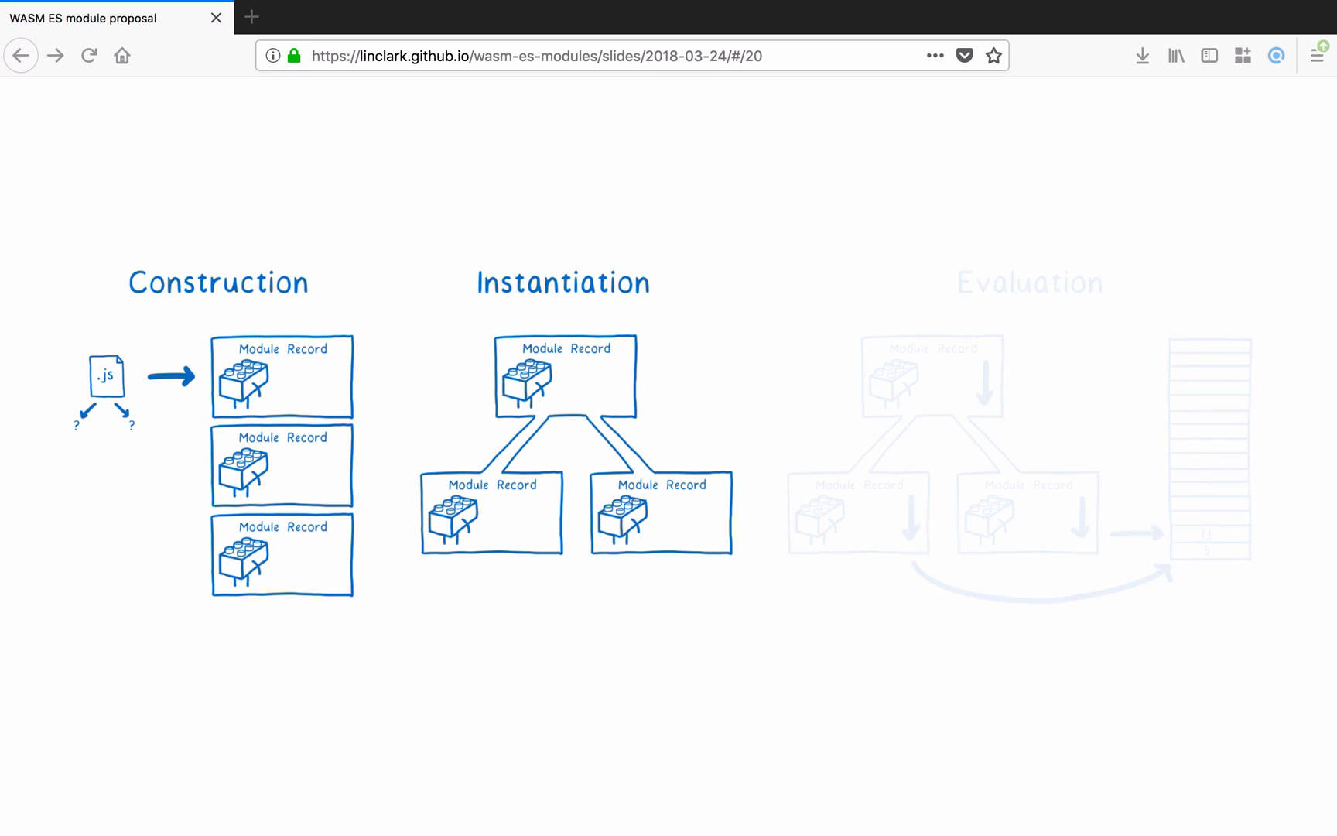
{"action": "key", "text": "right"}
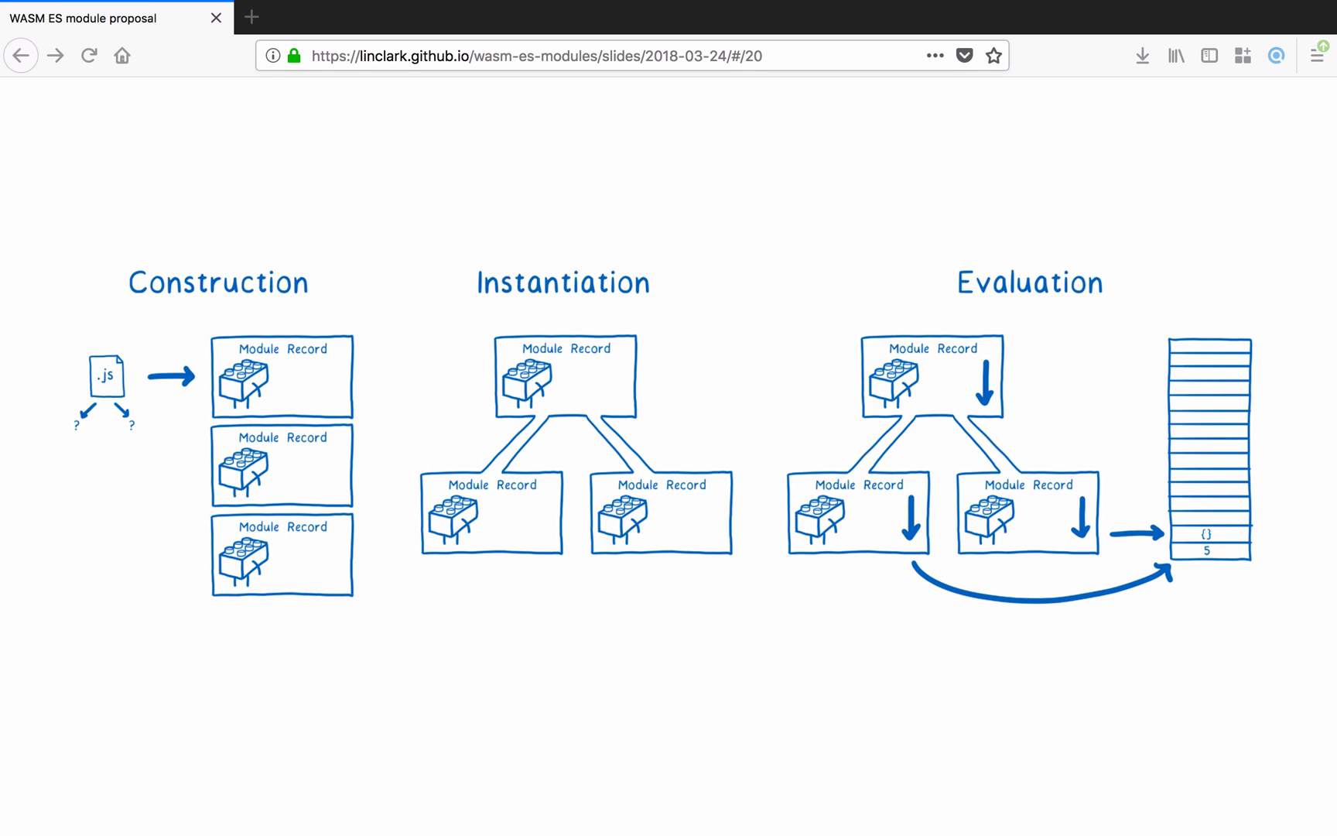
{"action": "key", "text": "Right"}
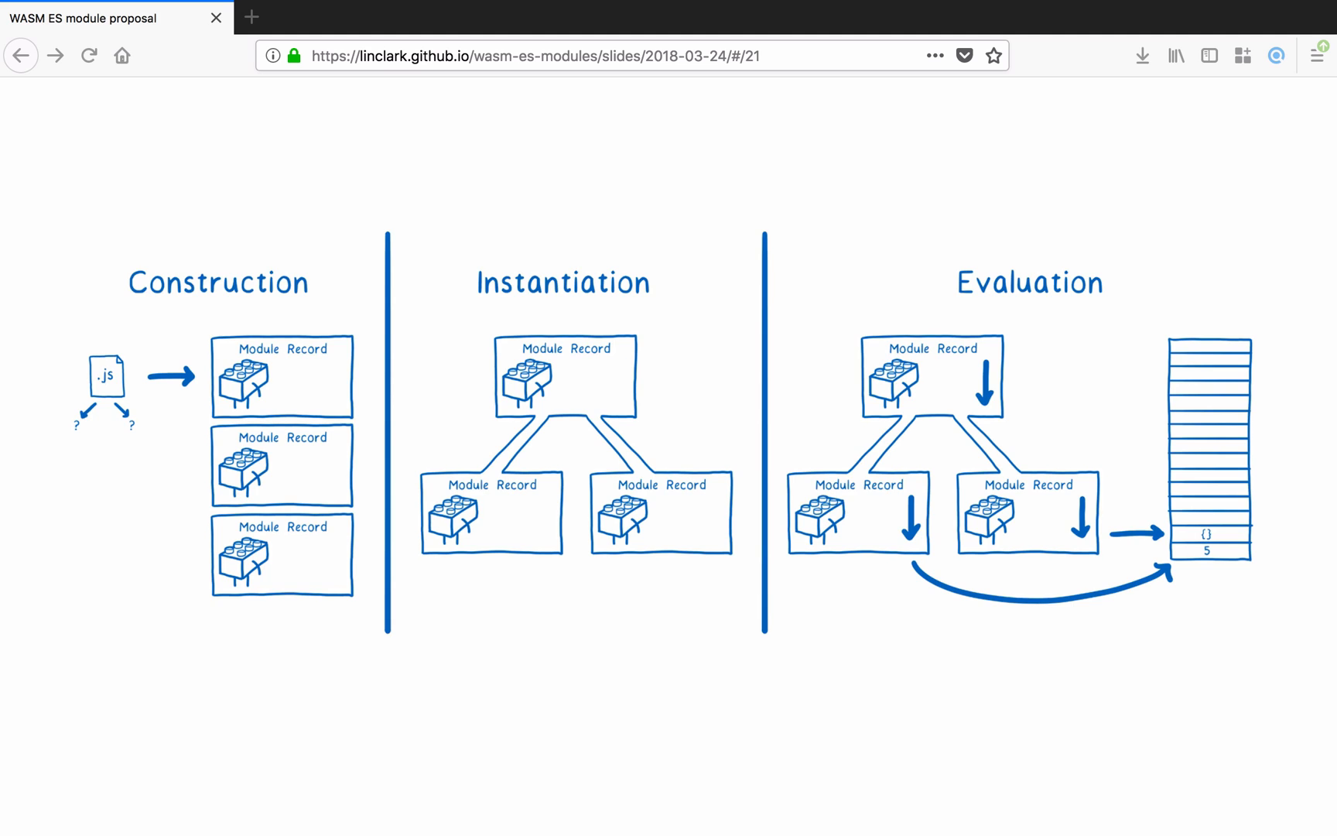
{"action": "key", "text": "Right"}
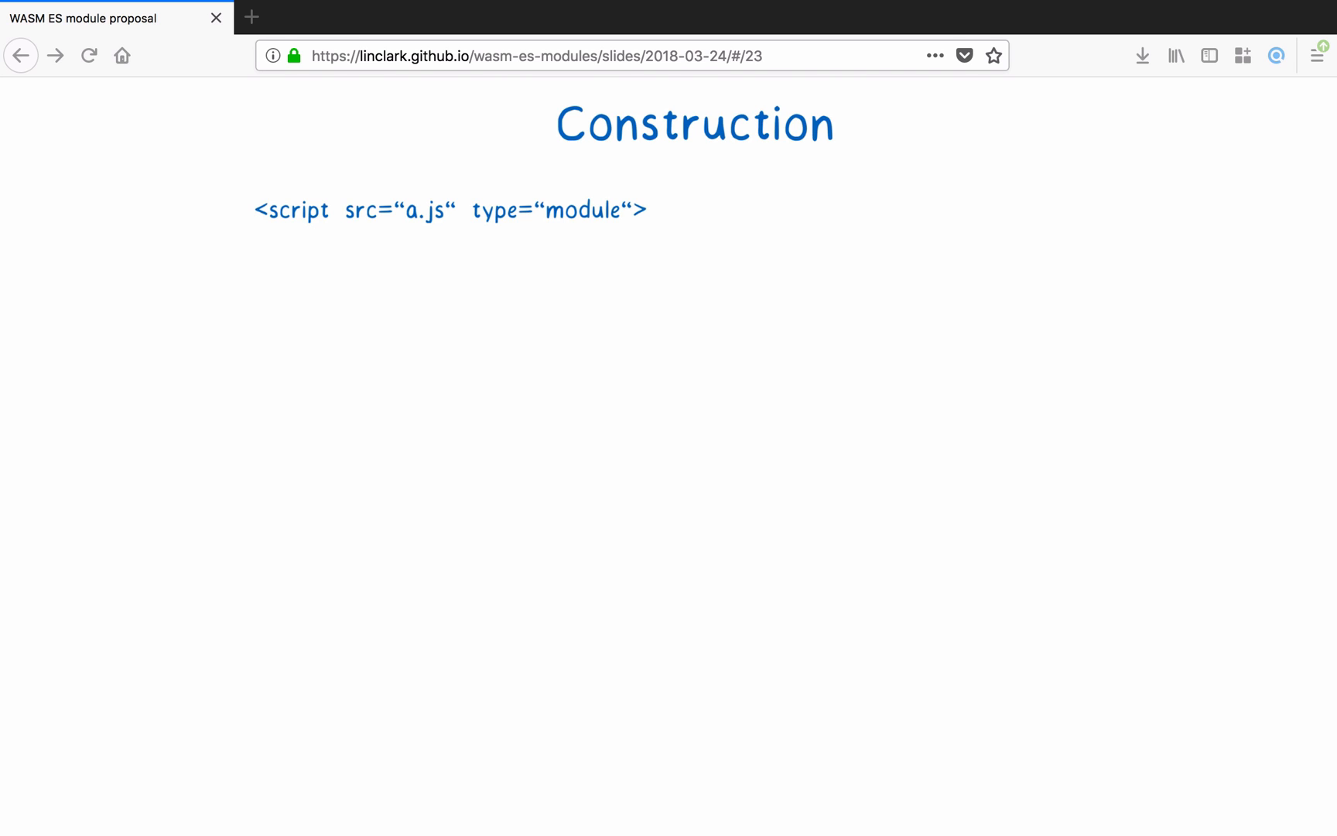
Step through a.js fetched and parsed, b.js and c.js fetched and parsed, to the module records beside memory
{"action": "key", "text": "Right"}
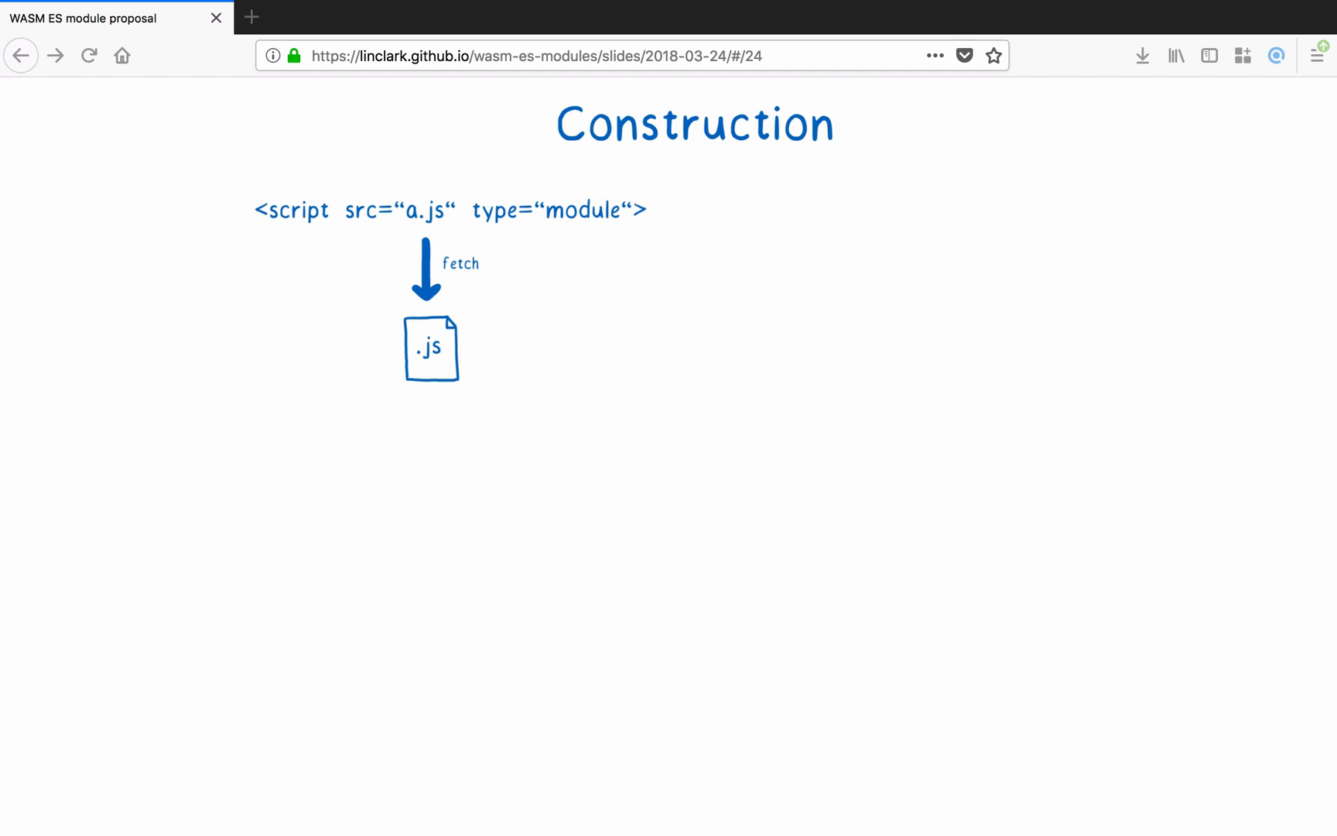
{"action": "key", "text": "right"}
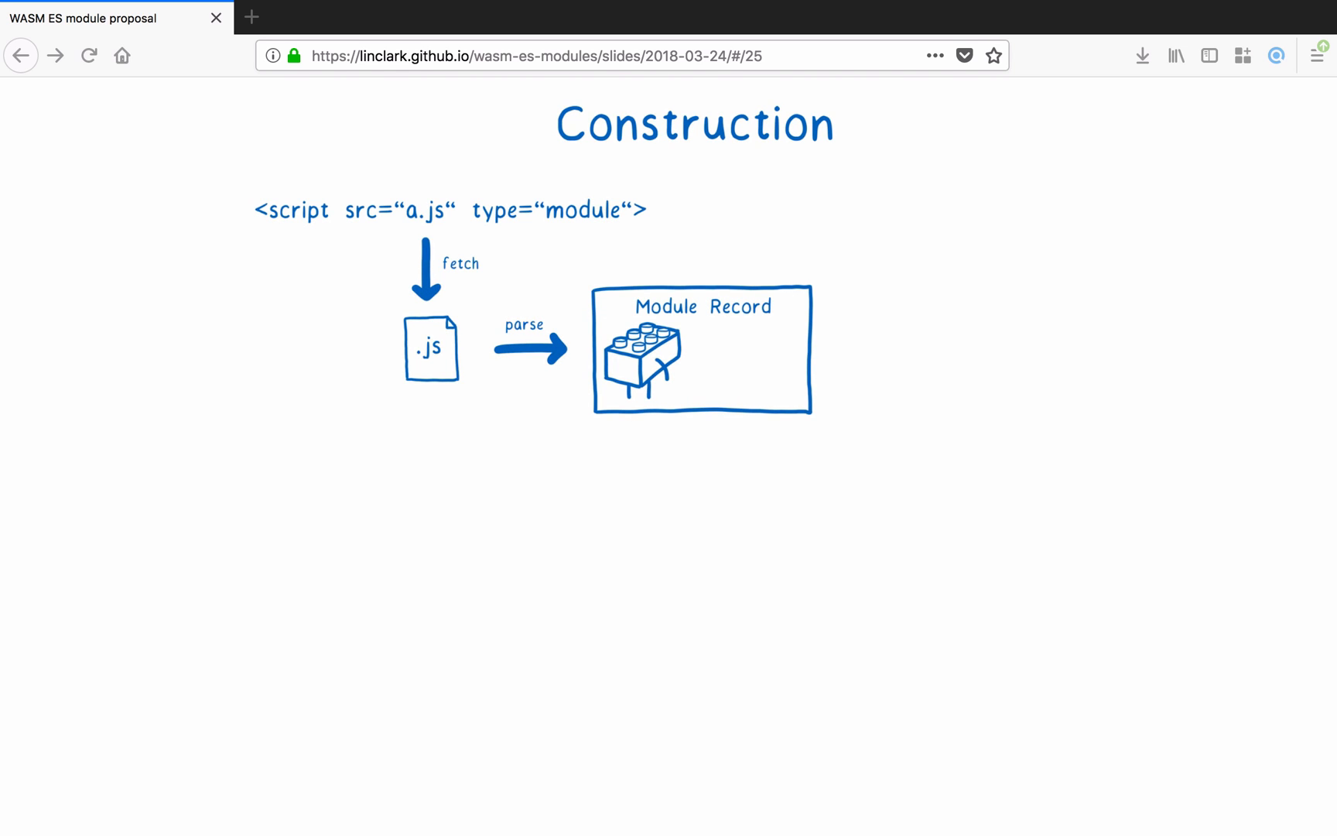
{"action": "key", "text": "Right"}
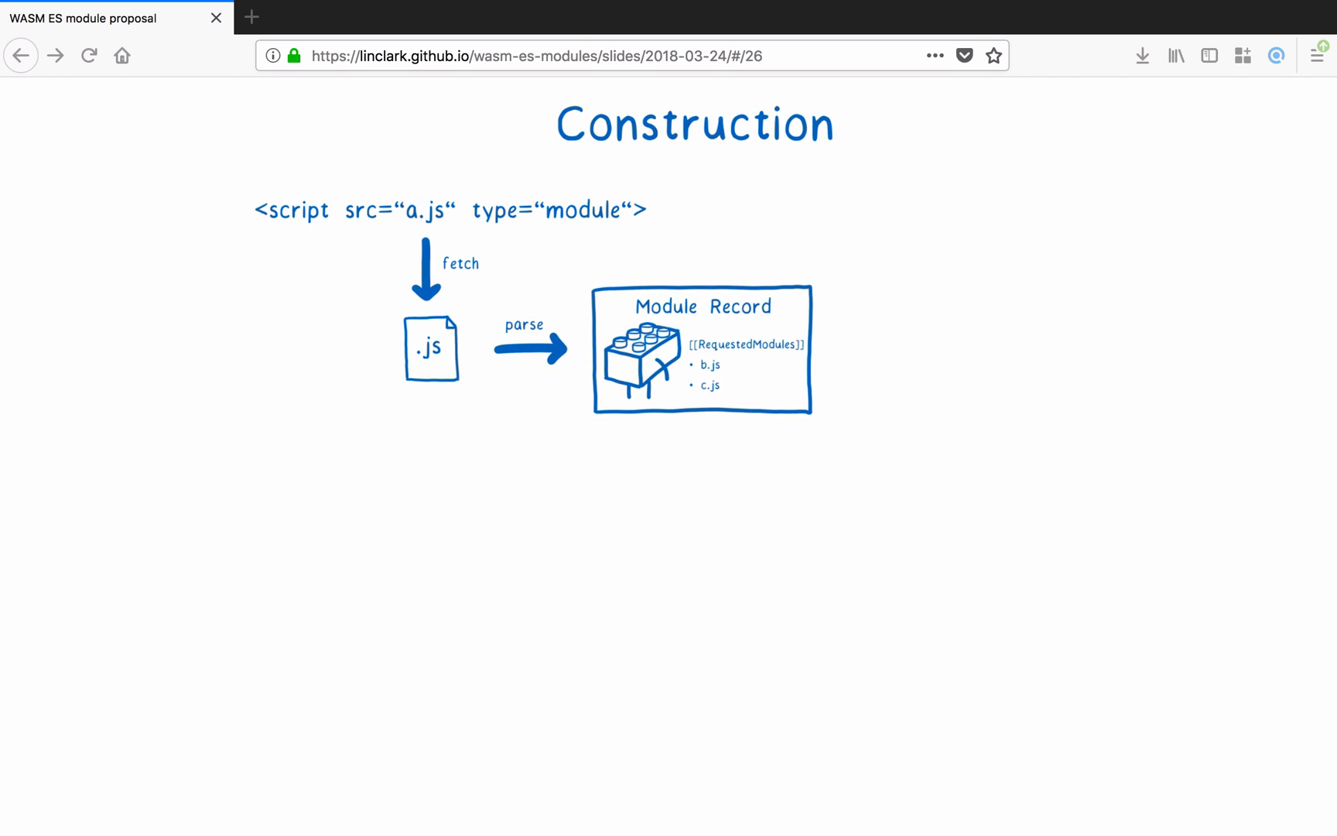
{"action": "key", "text": "Right"}
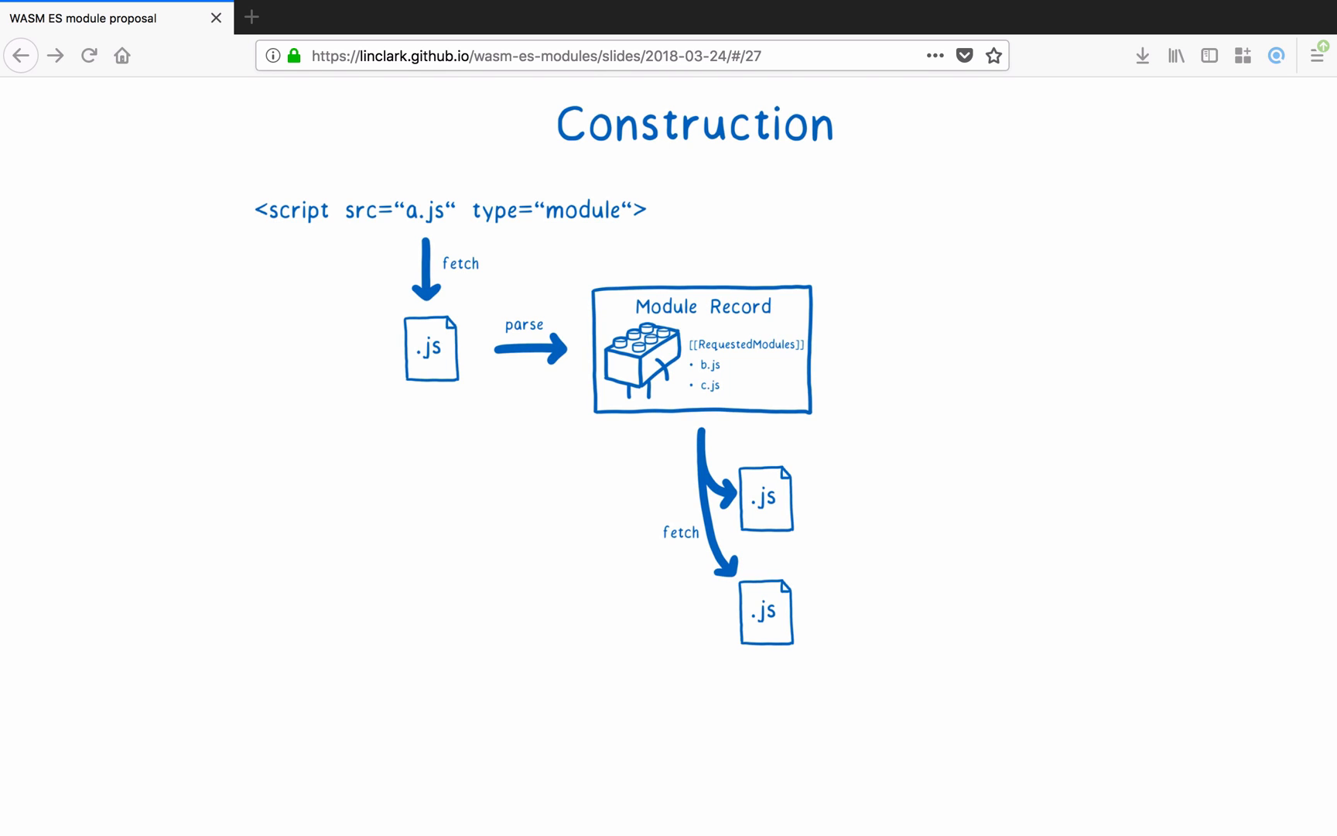
{"action": "key", "text": "right"}
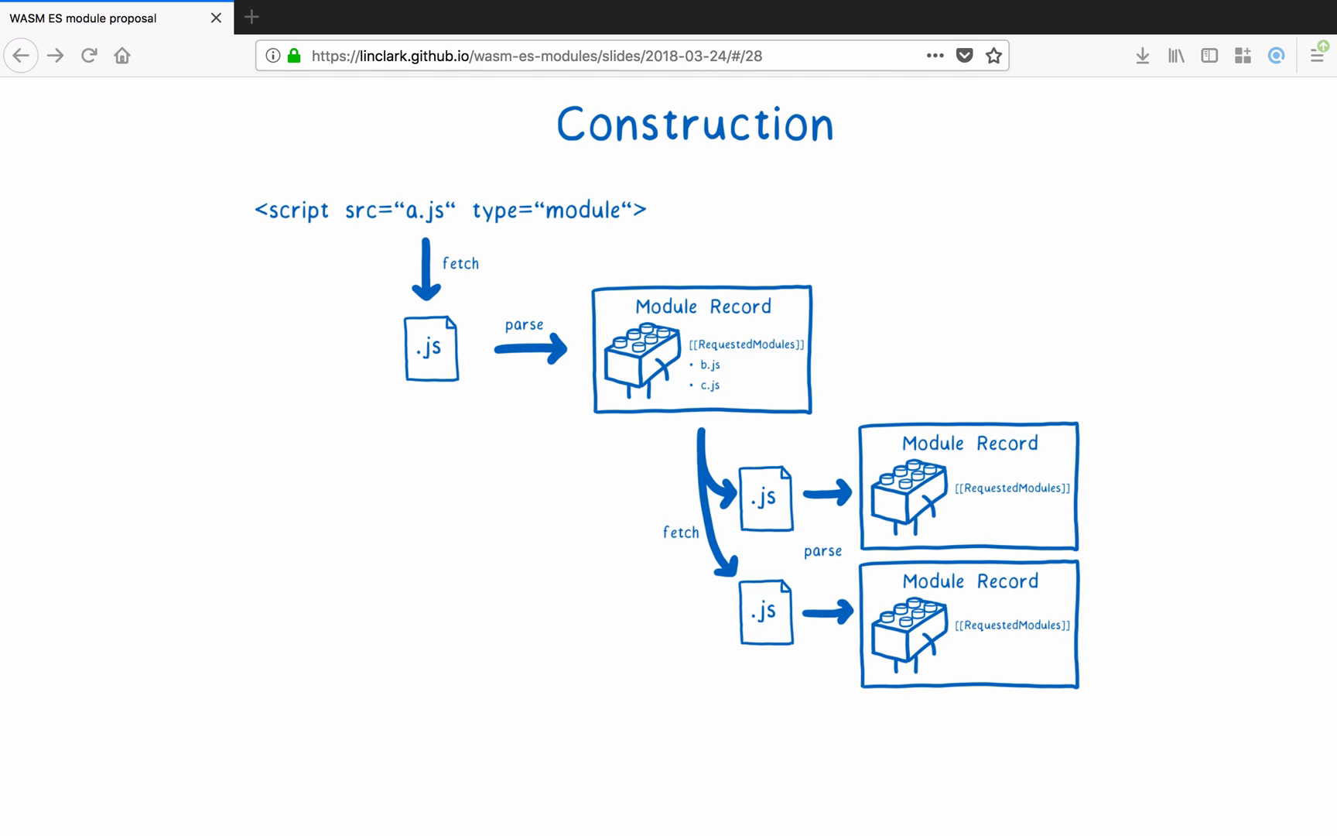
{"action": "key", "text": "Right"}
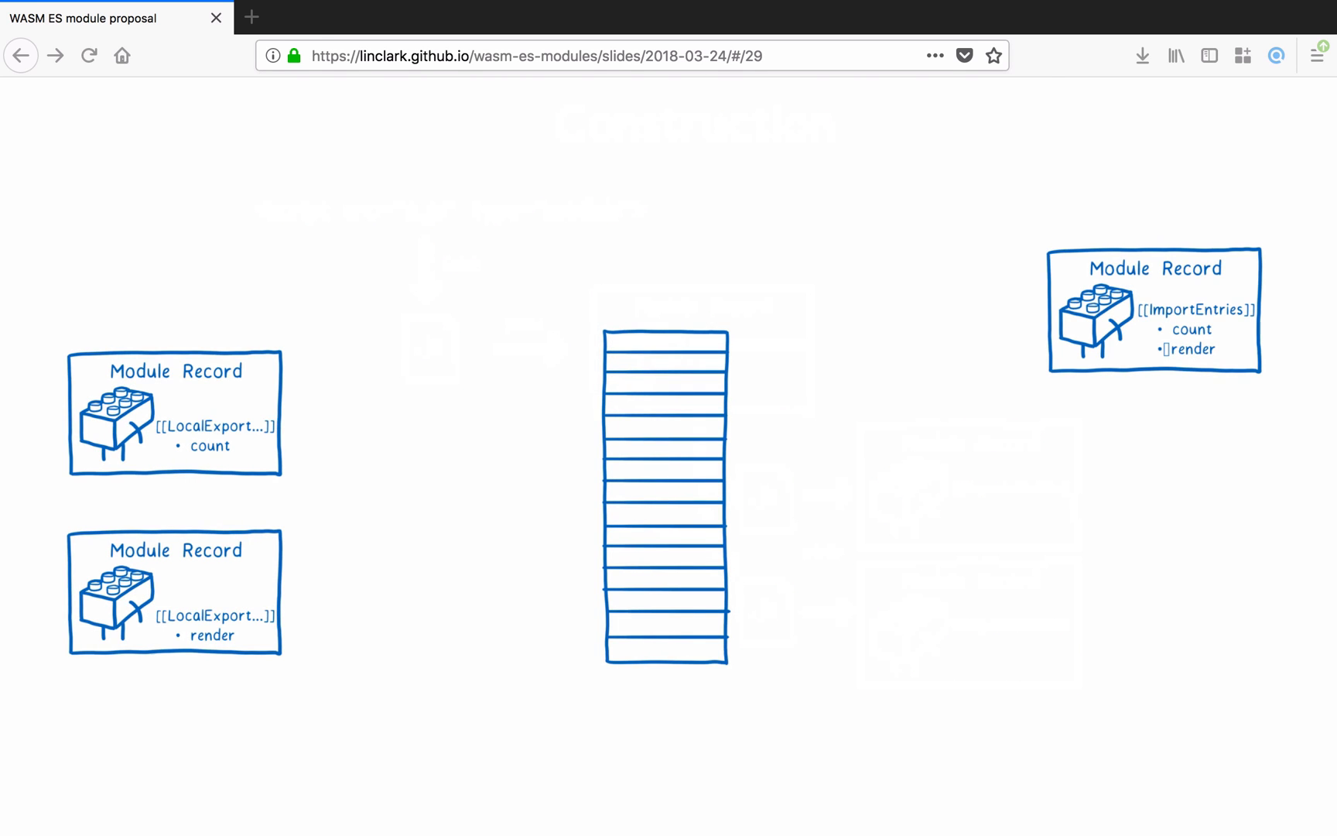
Add environment records, link bindings to memory, and reach the Instantiation title on slide 33
{"action": "key", "text": "right"}
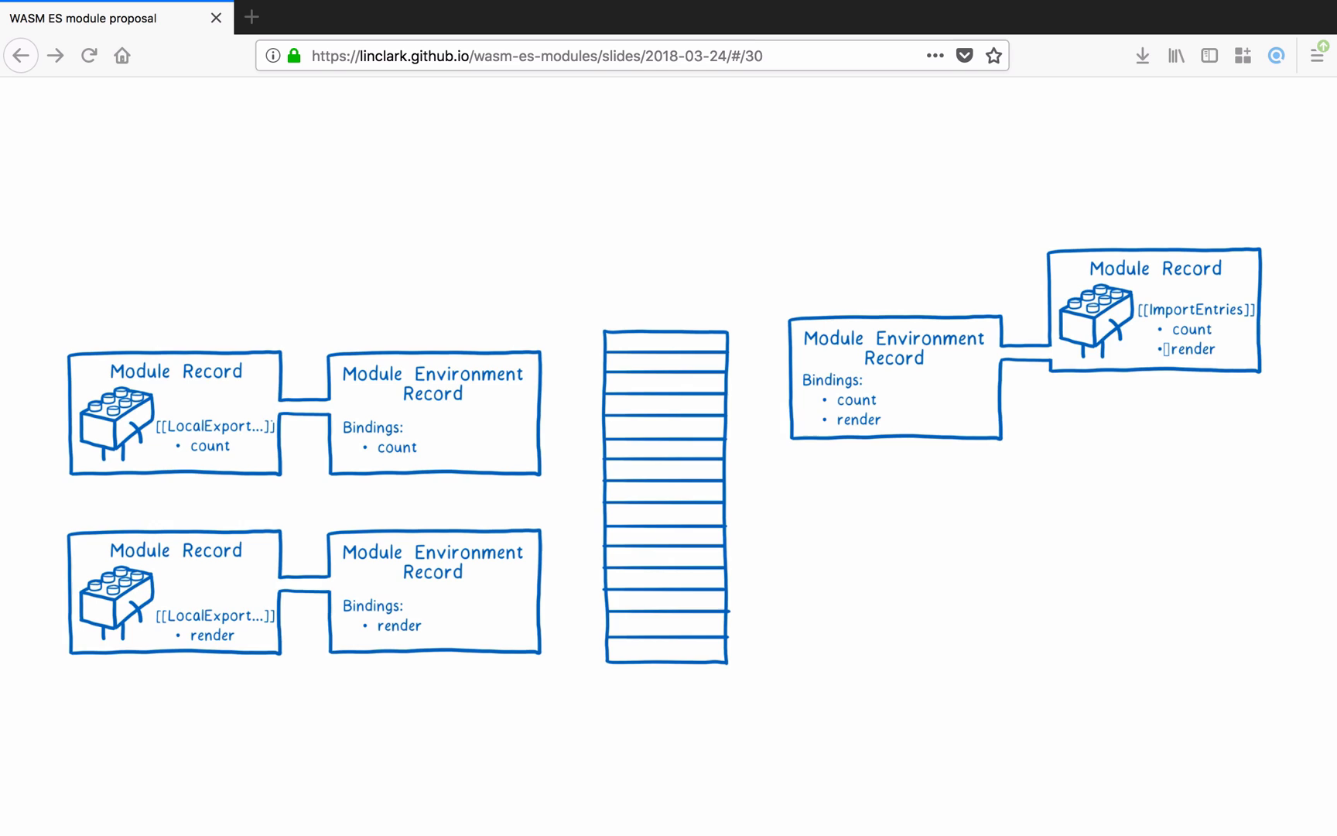
{"action": "key", "text": "Right"}
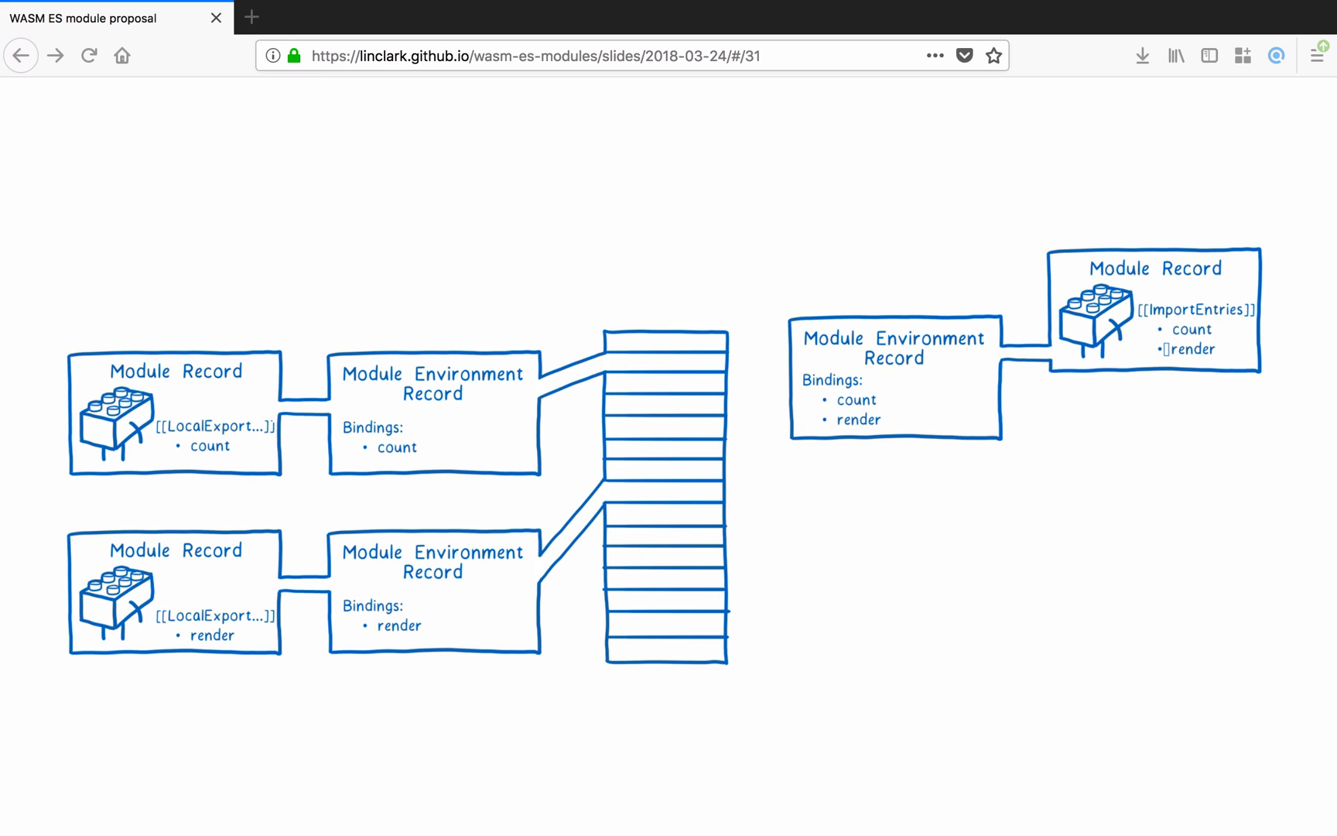
{"action": "key", "text": "Right"}
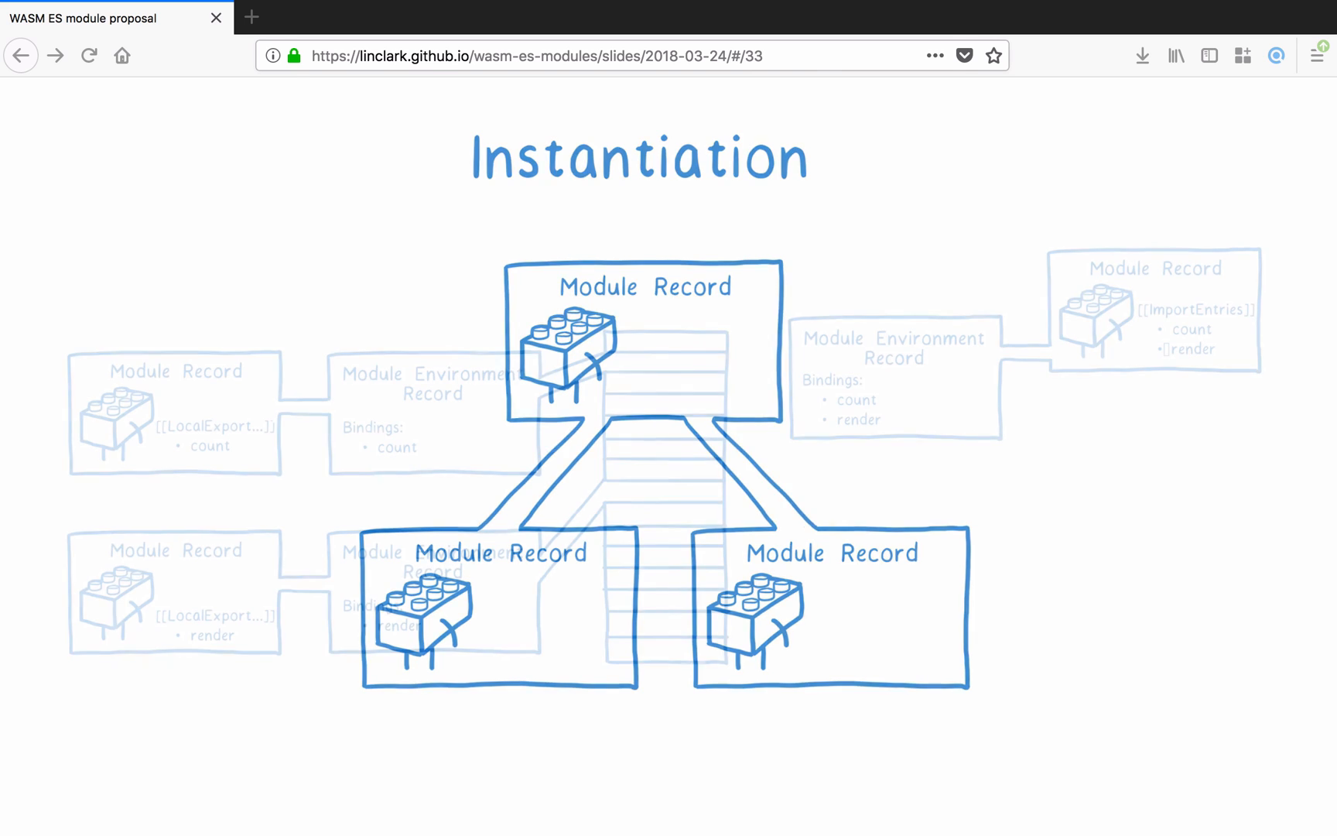
Connect the importing module's bindings to memory and reach the Evaluation diagram on slide 37
{"action": "key", "text": "right"}
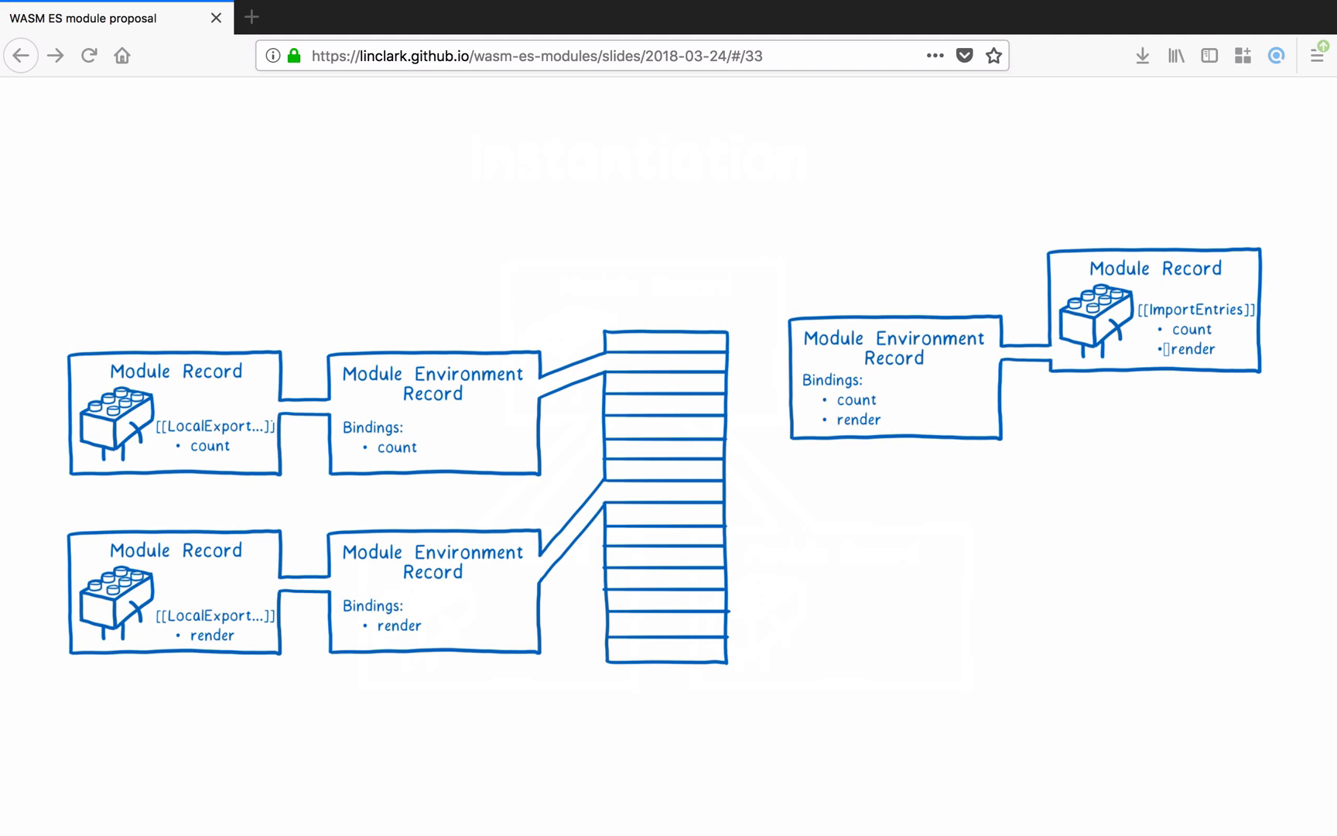
{"action": "key", "text": "Right"}
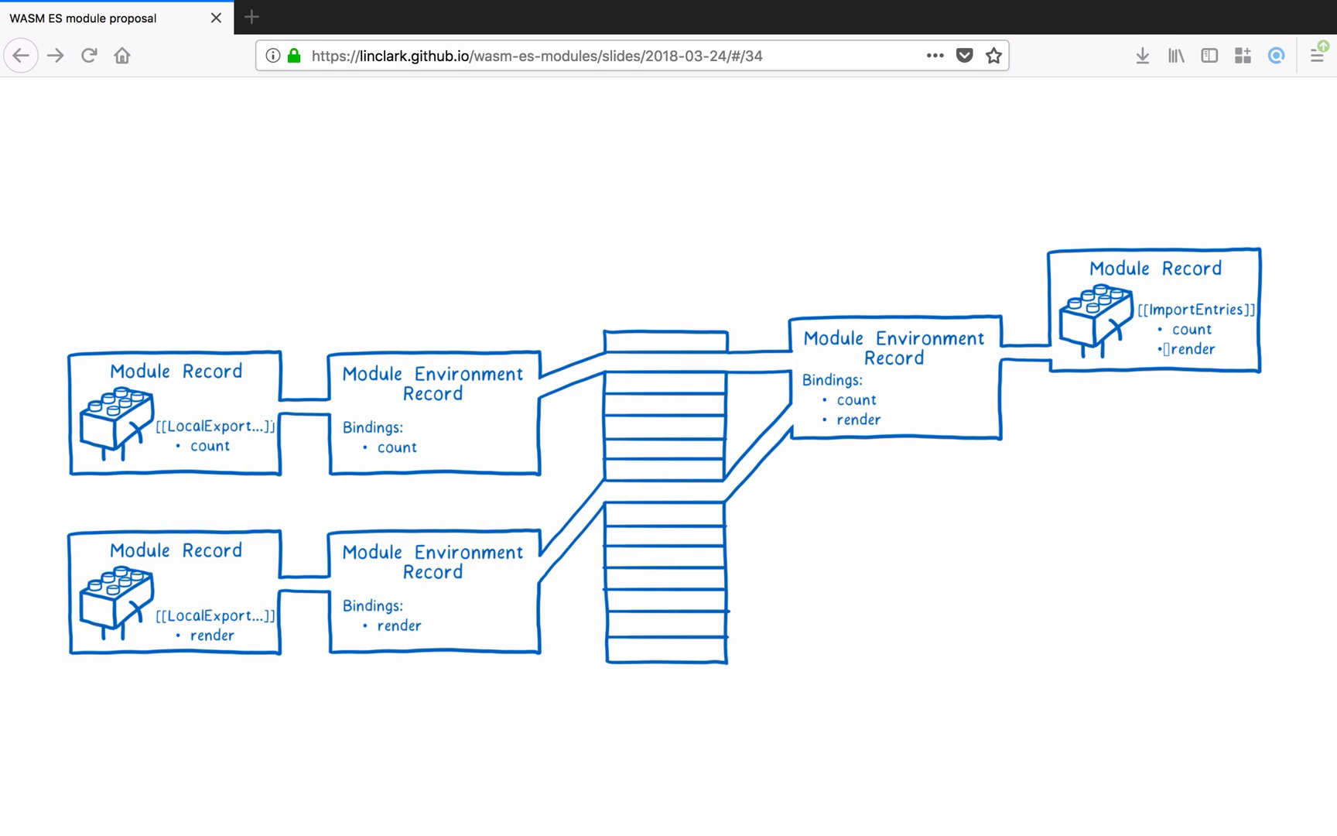
{"action": "key", "text": "Right"}
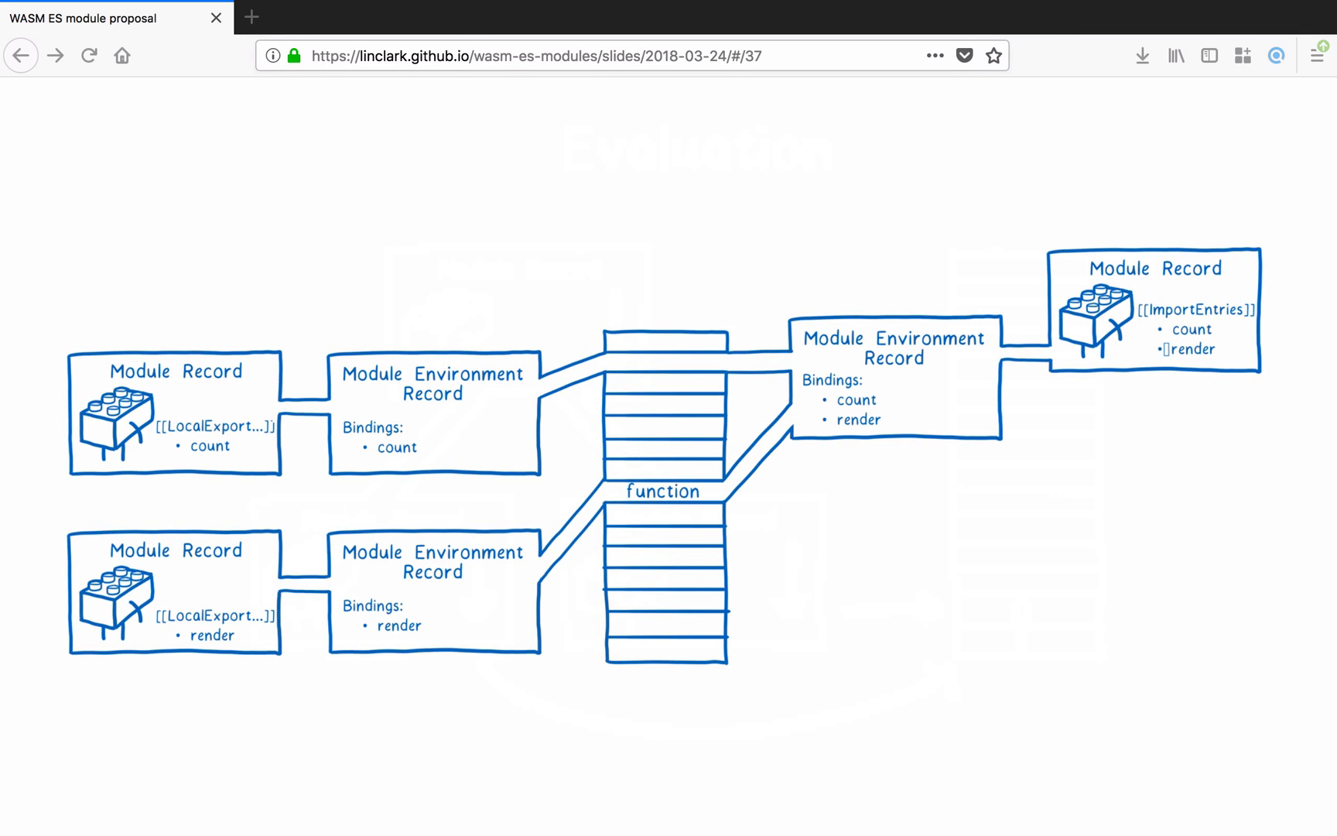
Show count's value 5 written into memory and move to the a.wasm Construction slide
{"action": "key", "text": "Right"}
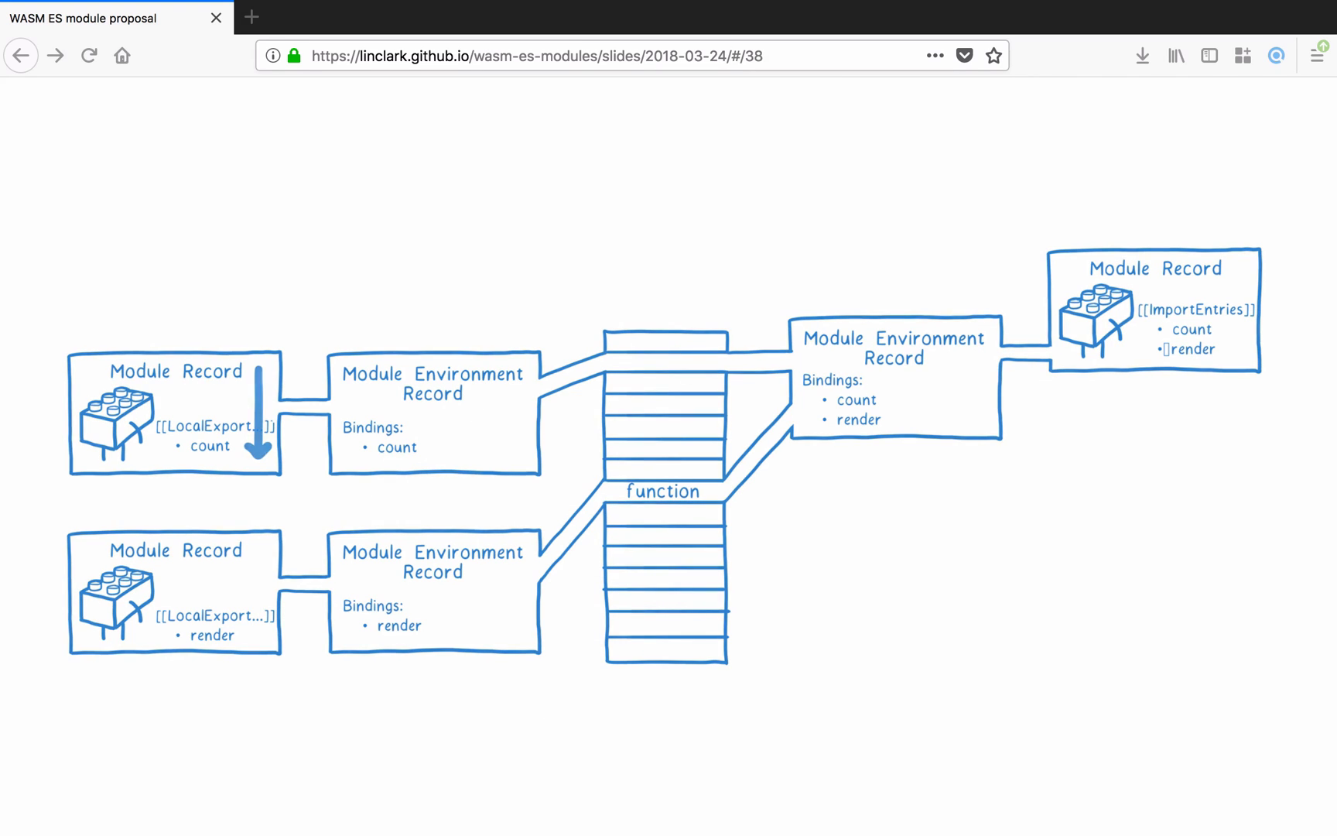
{"action": "key", "text": "right"}
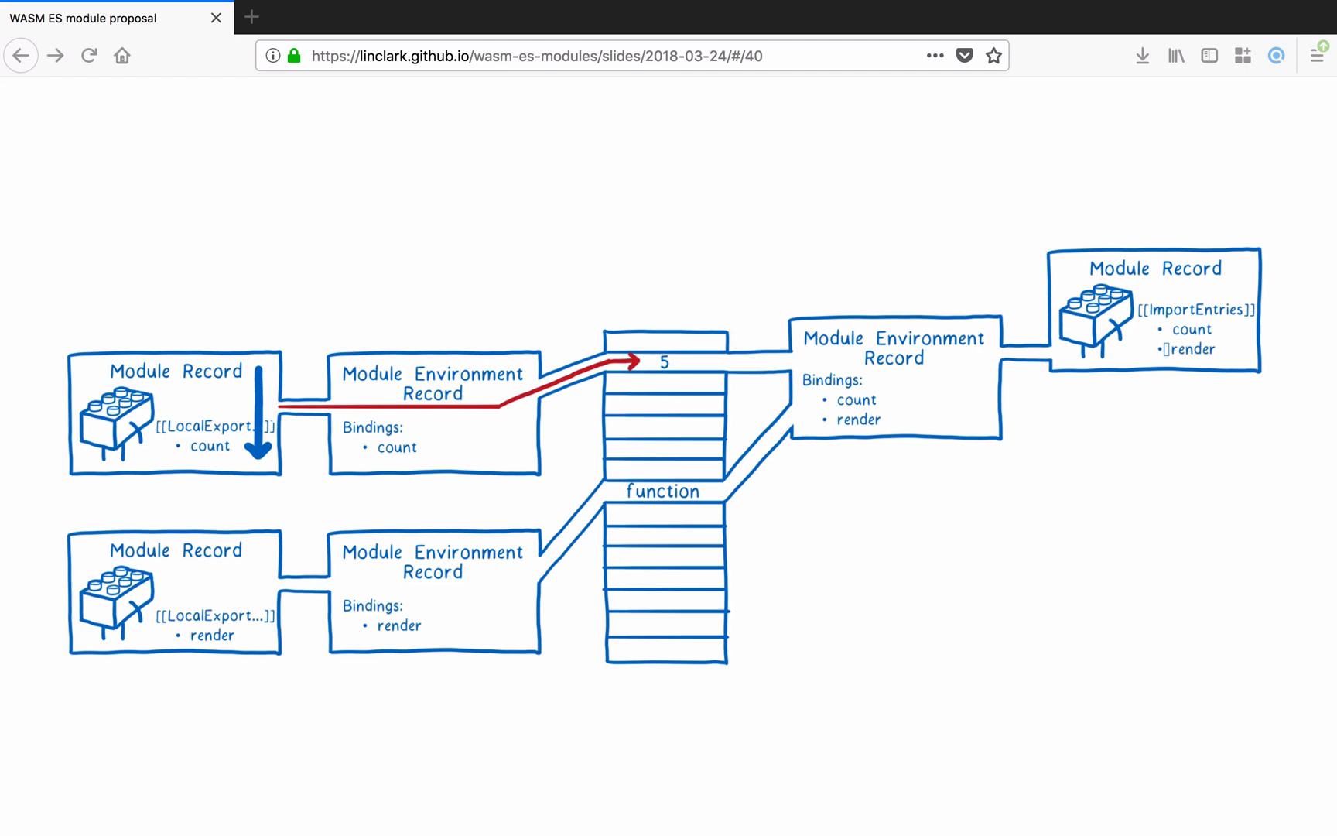
{"action": "key", "text": "Right"}
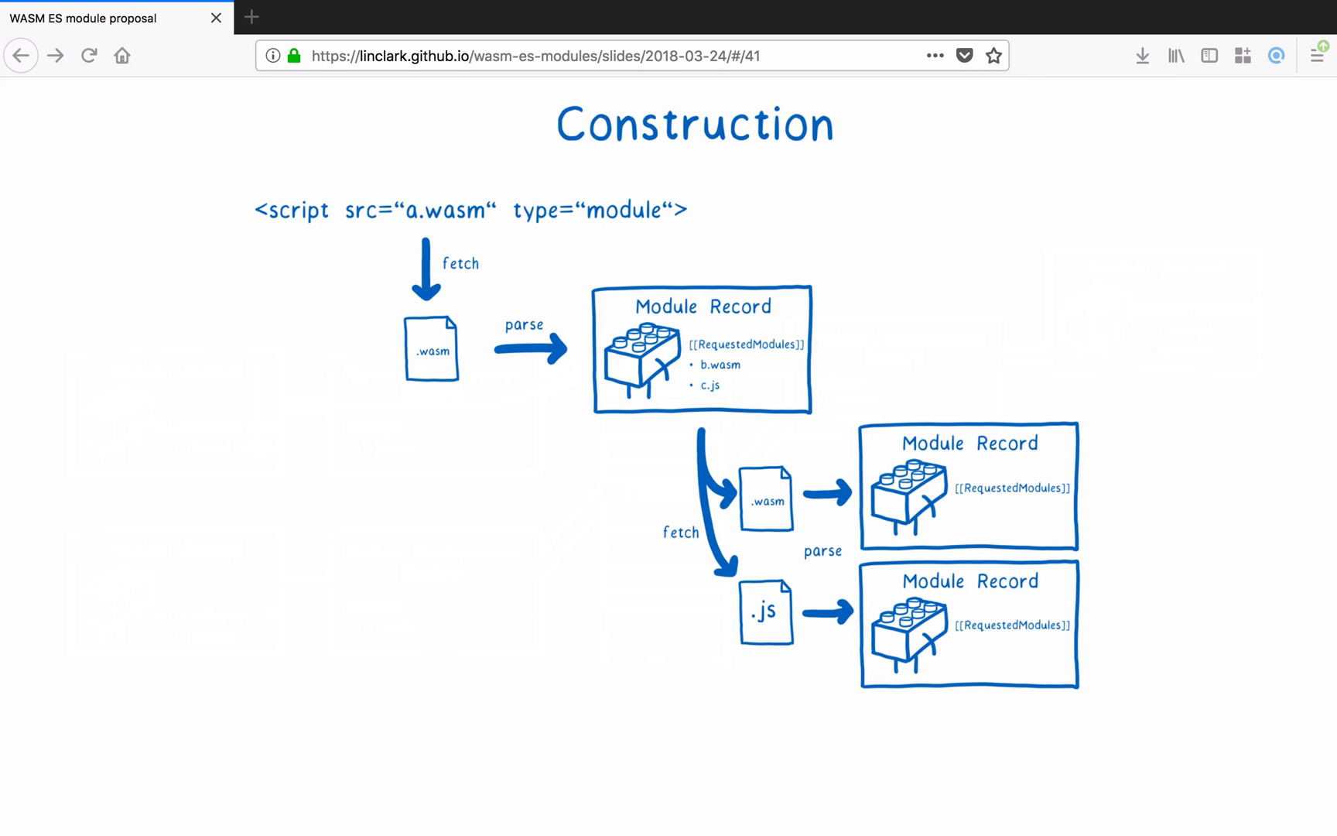
Advance through the last Construction step to the Instantiation slide 42
{"action": "key", "text": "Right"}
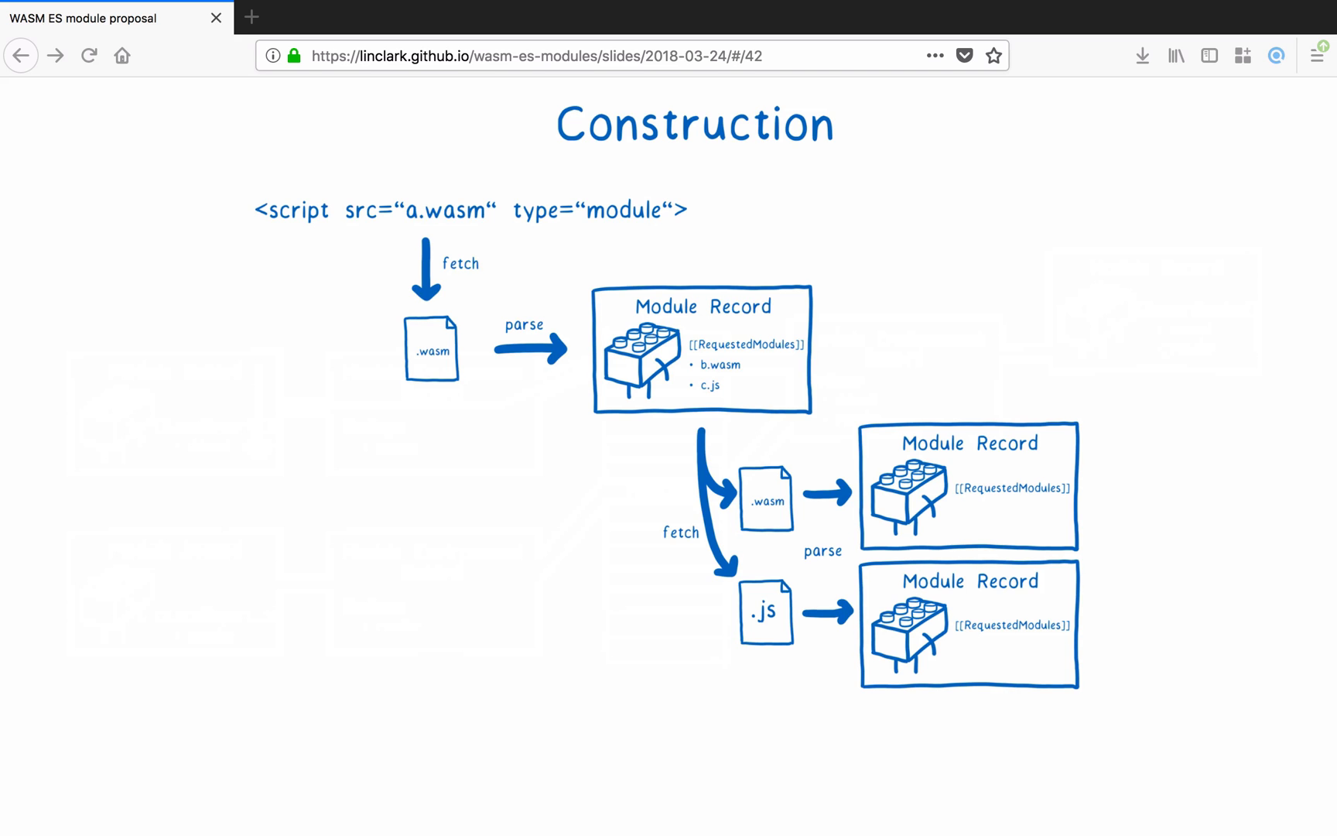
{"action": "key", "text": "Right"}
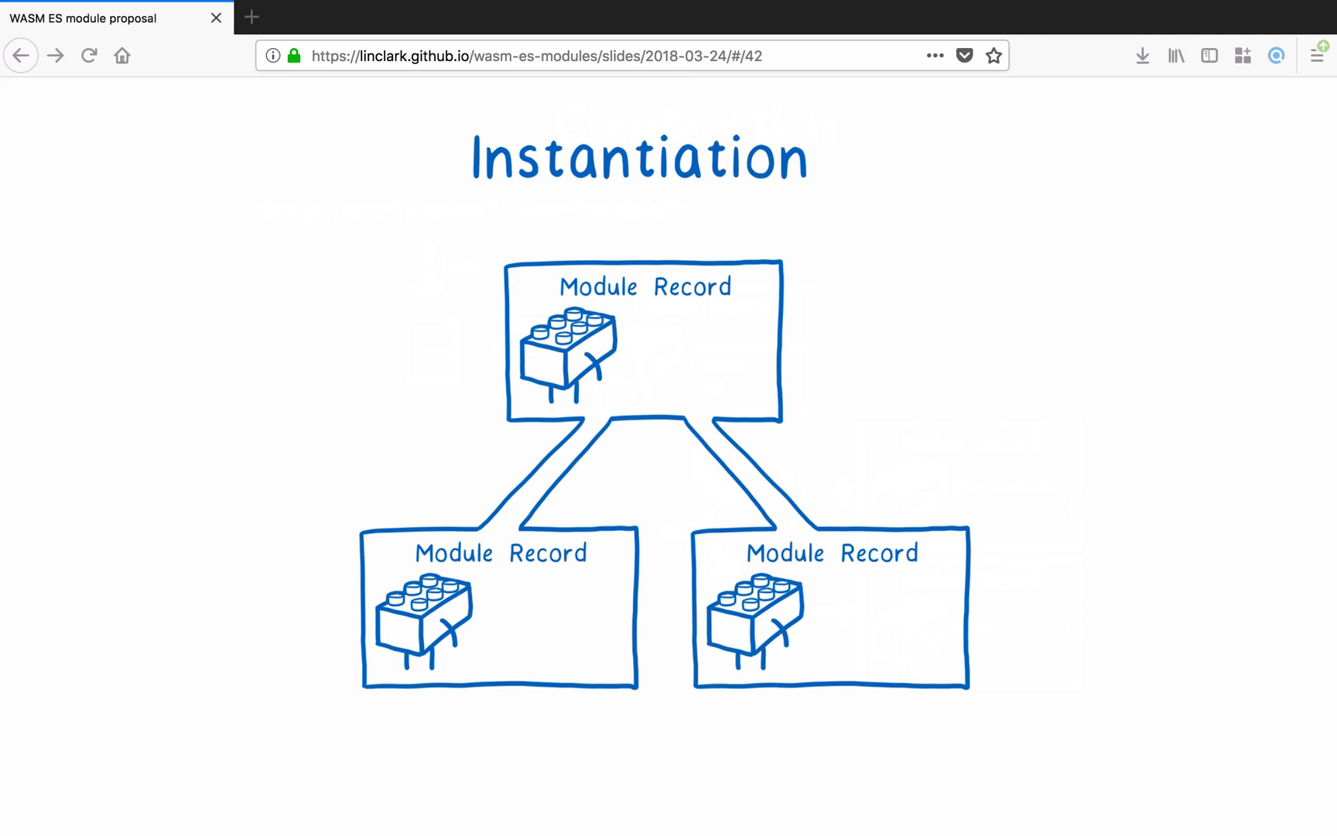
Advance to the .js/.wasm import cycle over 'What are the problems?'
{"action": "key", "text": "Right"}
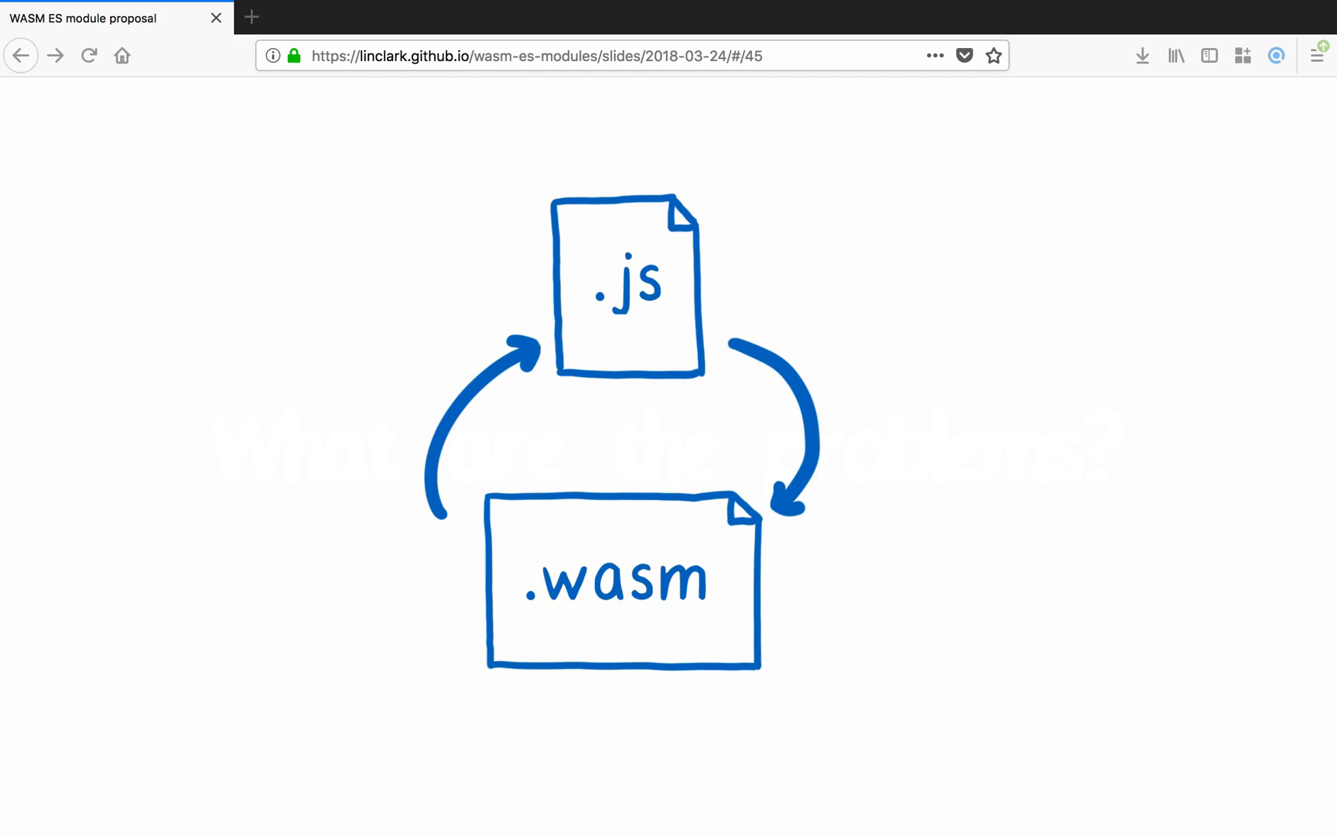
Advance to slide 46 showing two .wasm files importing each other in a cycle
{"action": "key", "text": "right"}
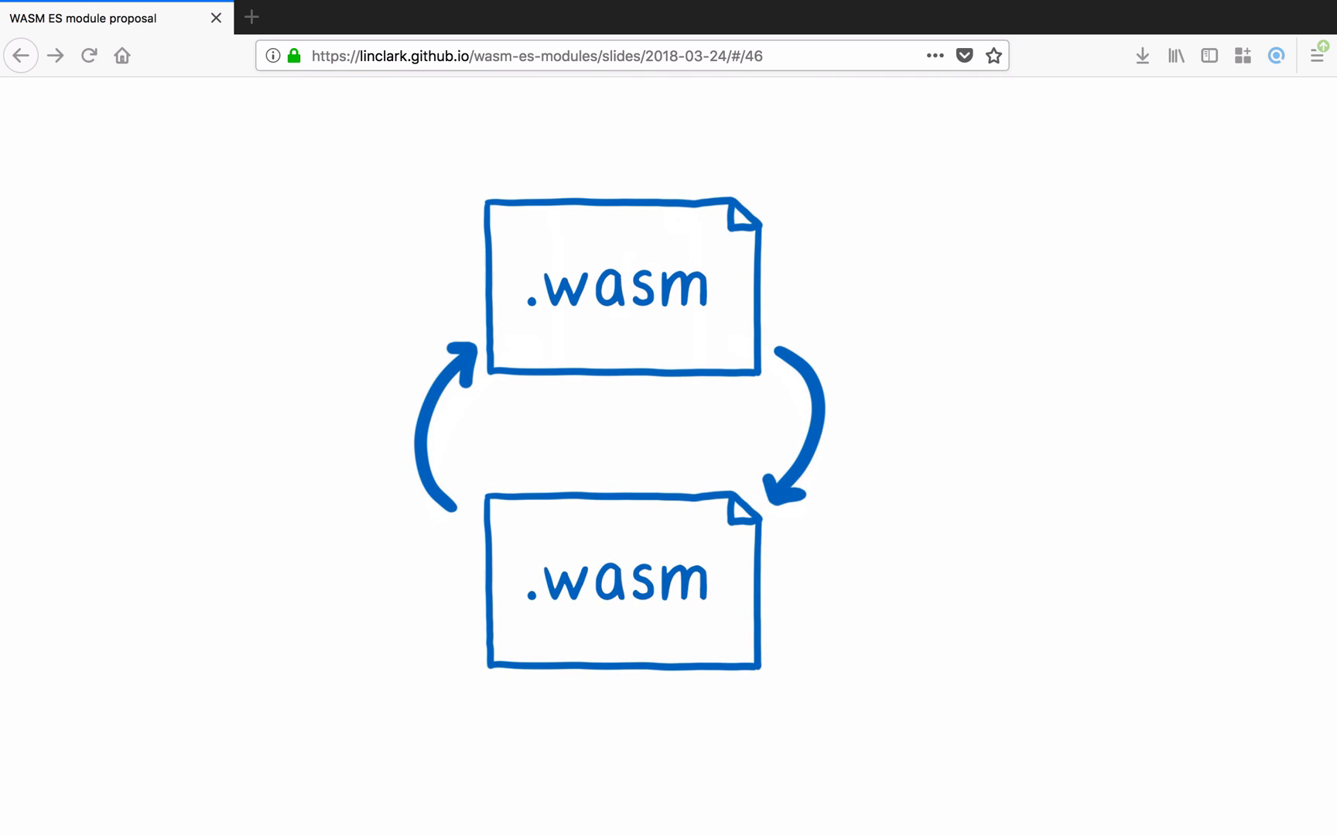
Advance to slide 47 with the module graph mixing wasm files among JS files in a cycle
{"action": "key", "text": "Right"}
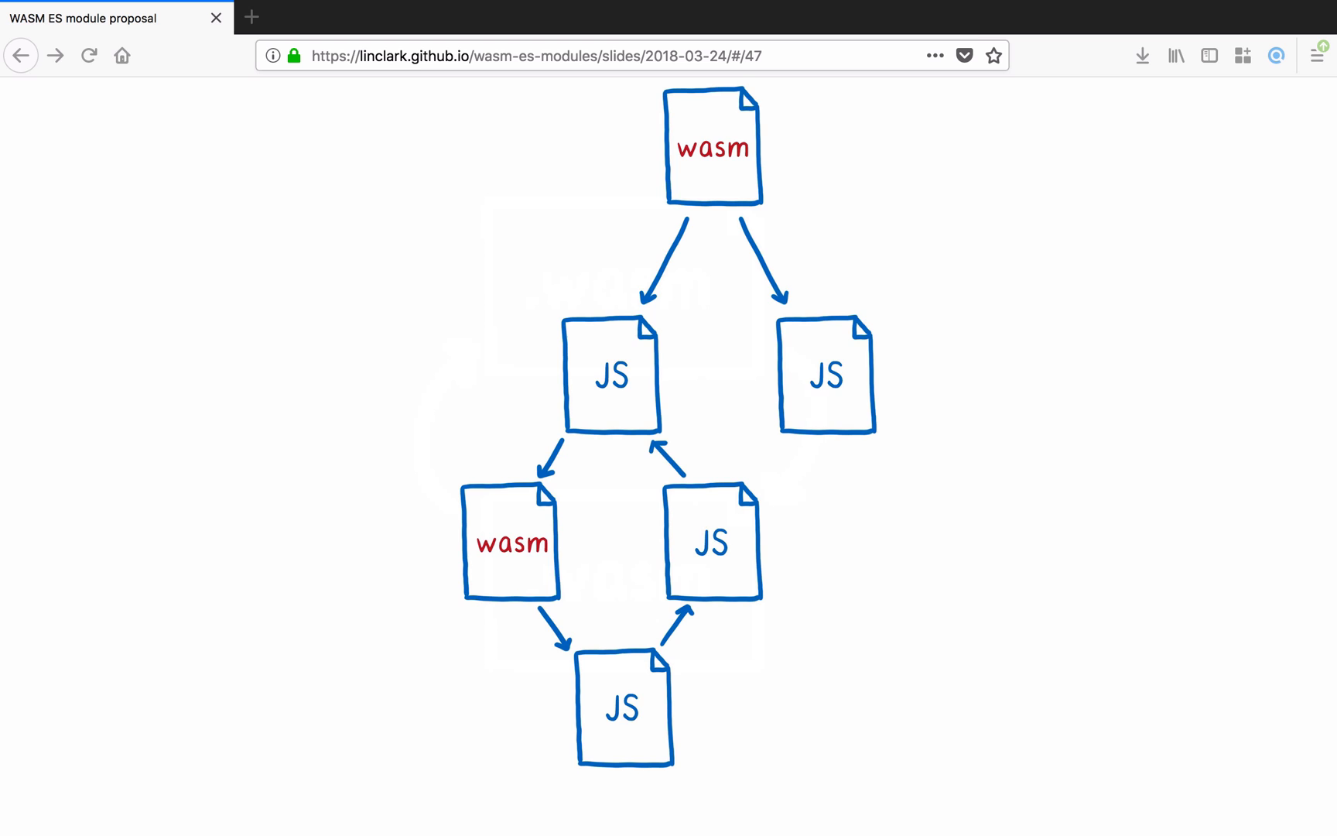
Step through the graph slides — another JS file becoming wasm, the cycle wasm file crossed out, Bundlers — to the module tree on slide 52
{"action": "key", "text": "Right"}
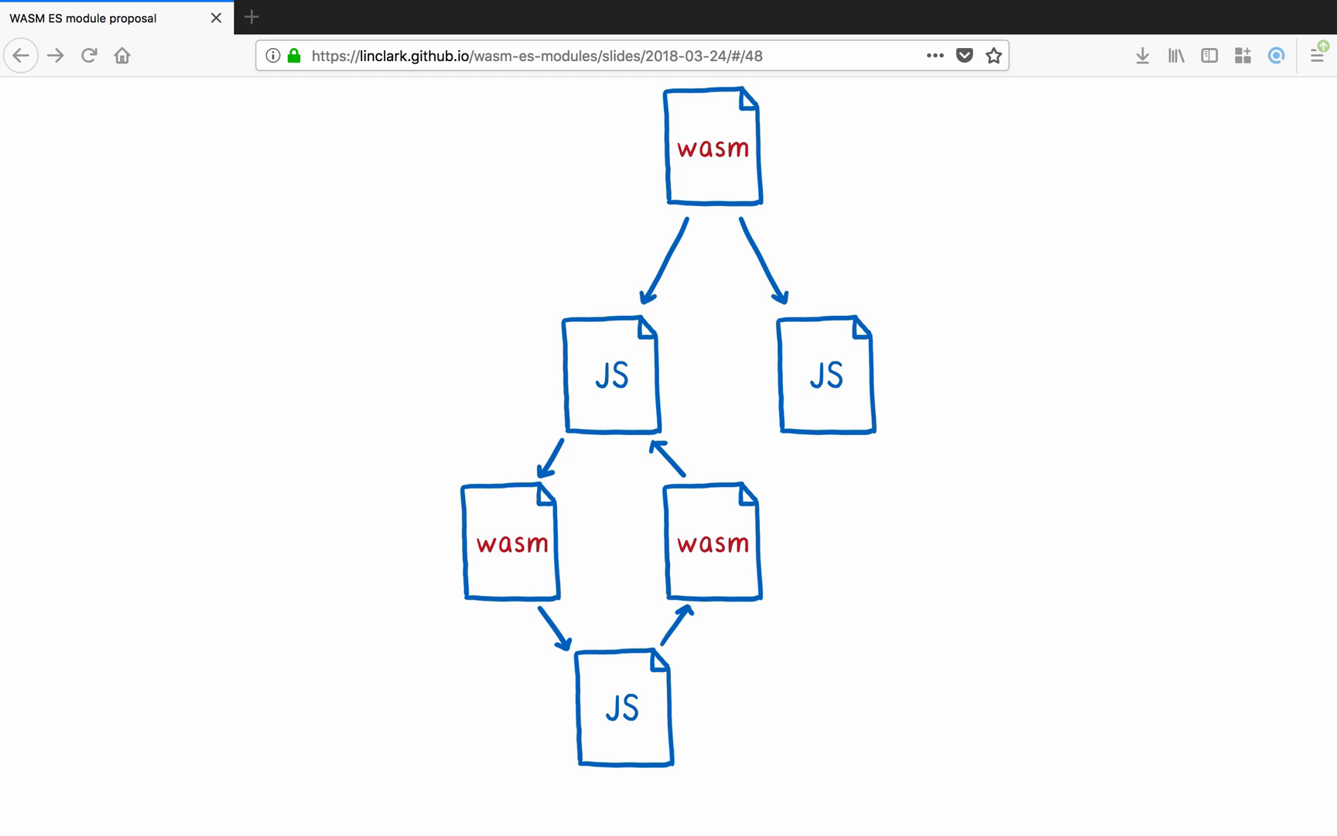
{"action": "key", "text": "Right"}
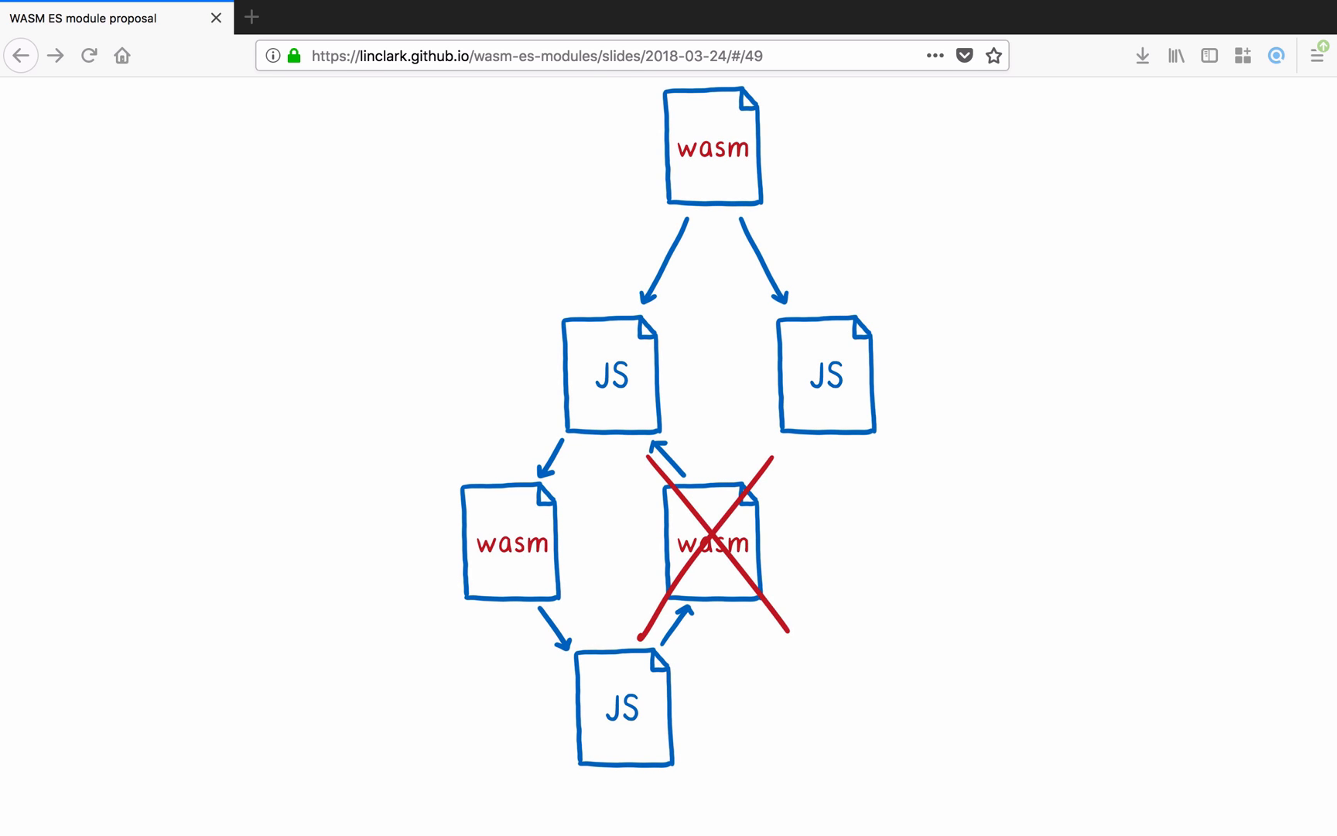
{"action": "key", "text": "Right"}
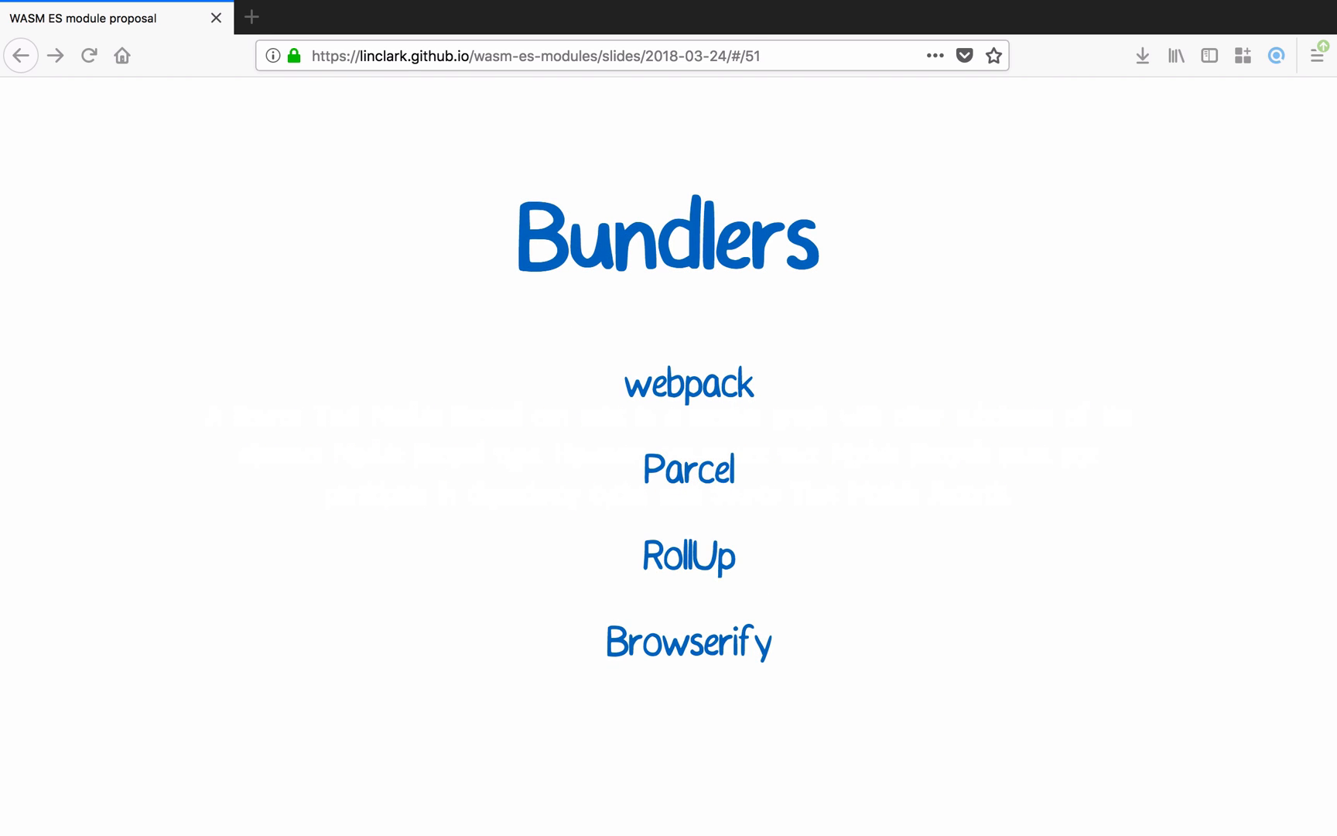
{"action": "key", "text": "right"}
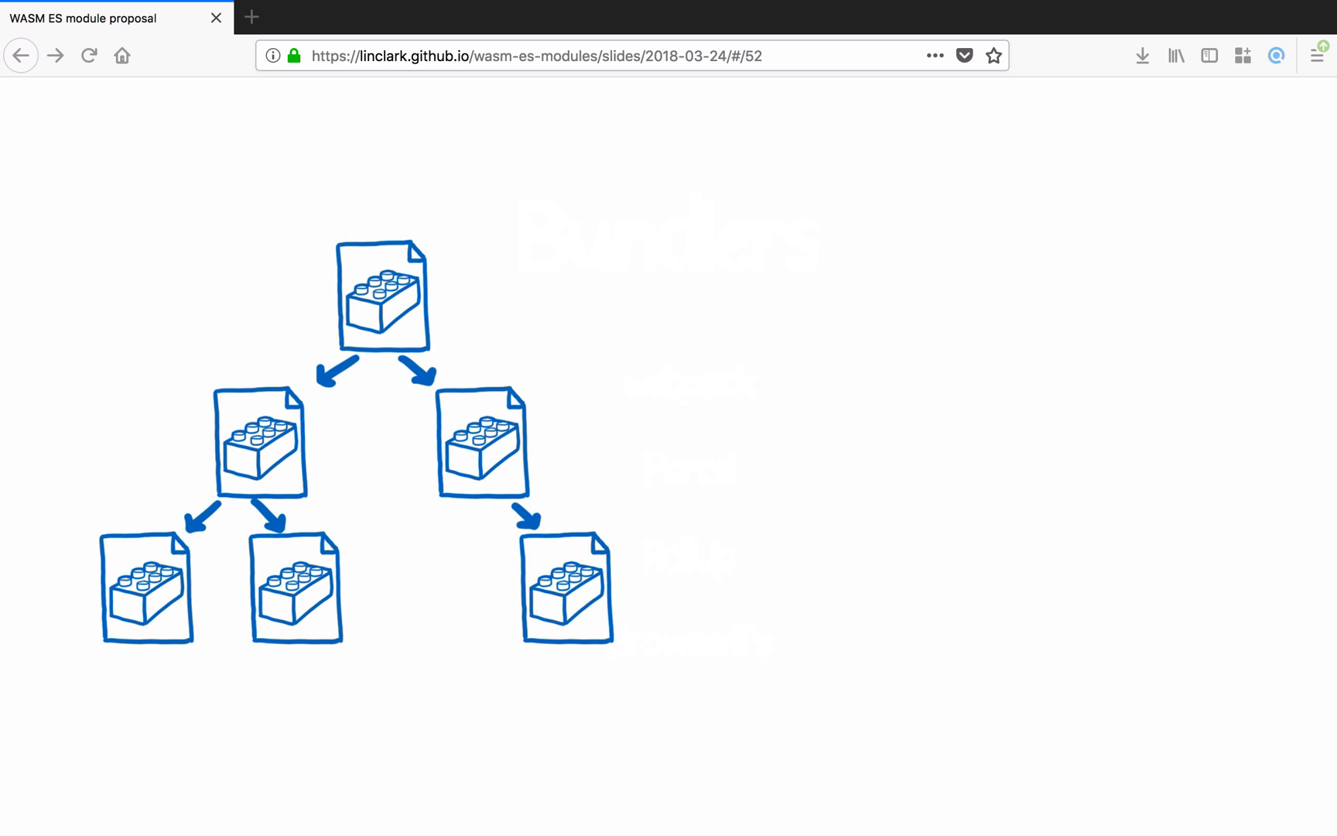
Advance to slide 53 where the module tree becomes a single bundled file
{"action": "key", "text": "Right"}
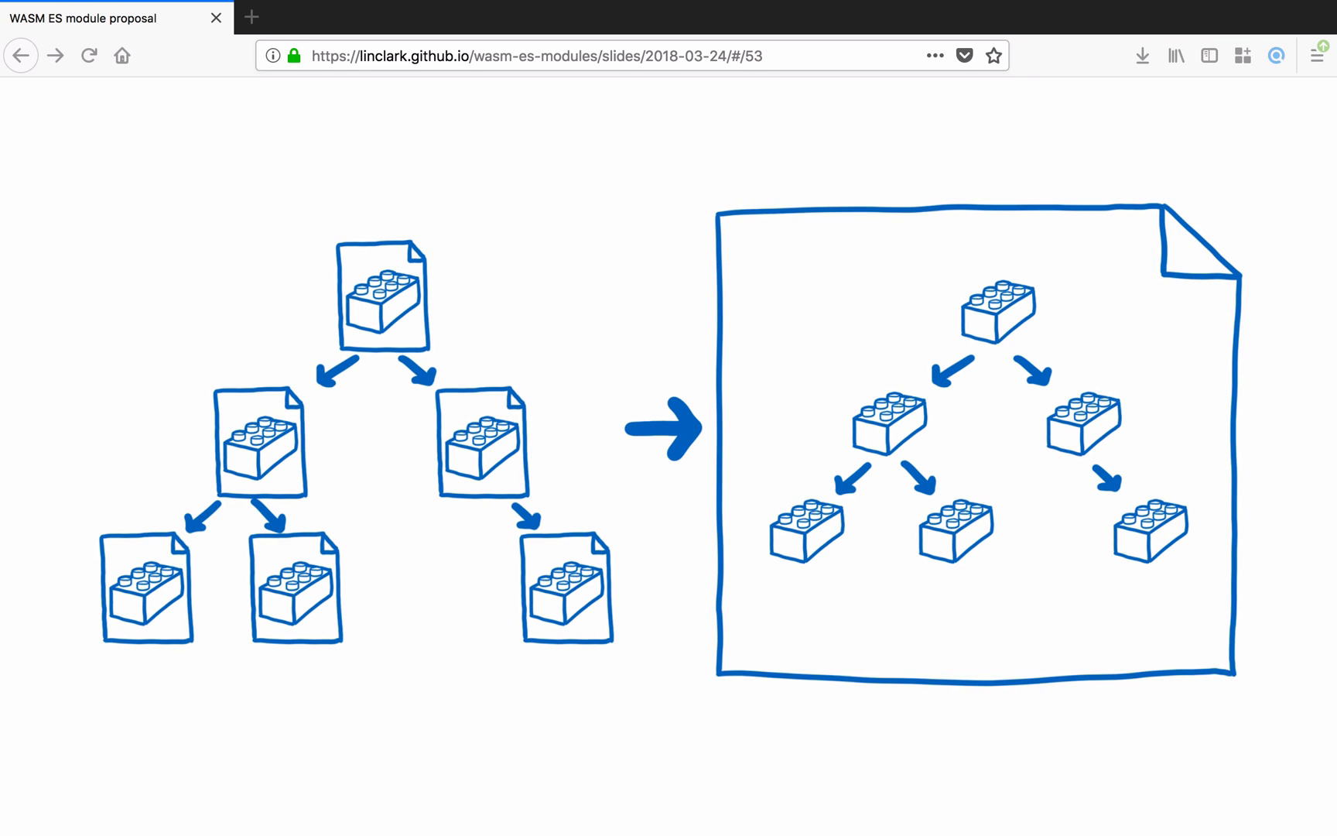
Move through the Why start now? slide to slide 55, What are the steps forward?
{"action": "key", "text": "Right"}
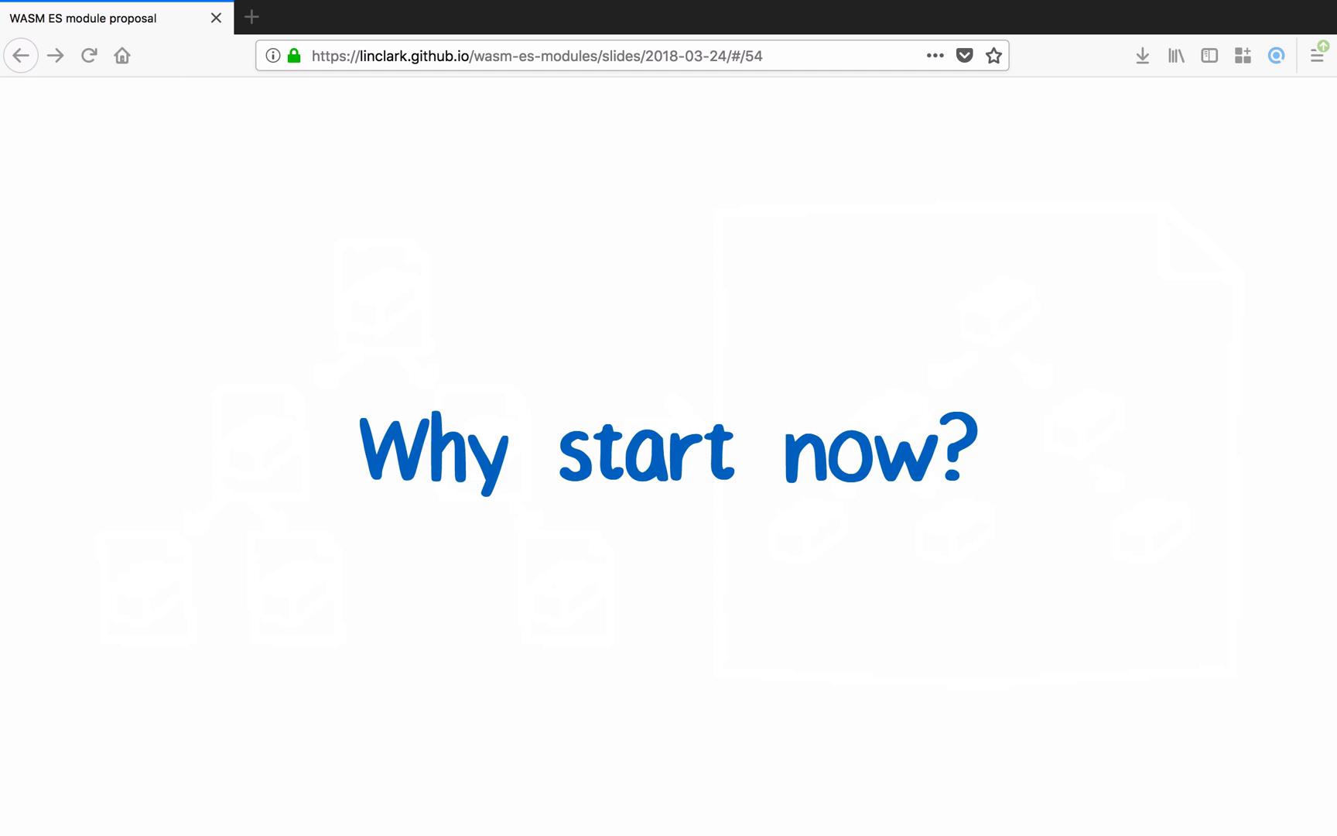
{"action": "key", "text": "Right"}
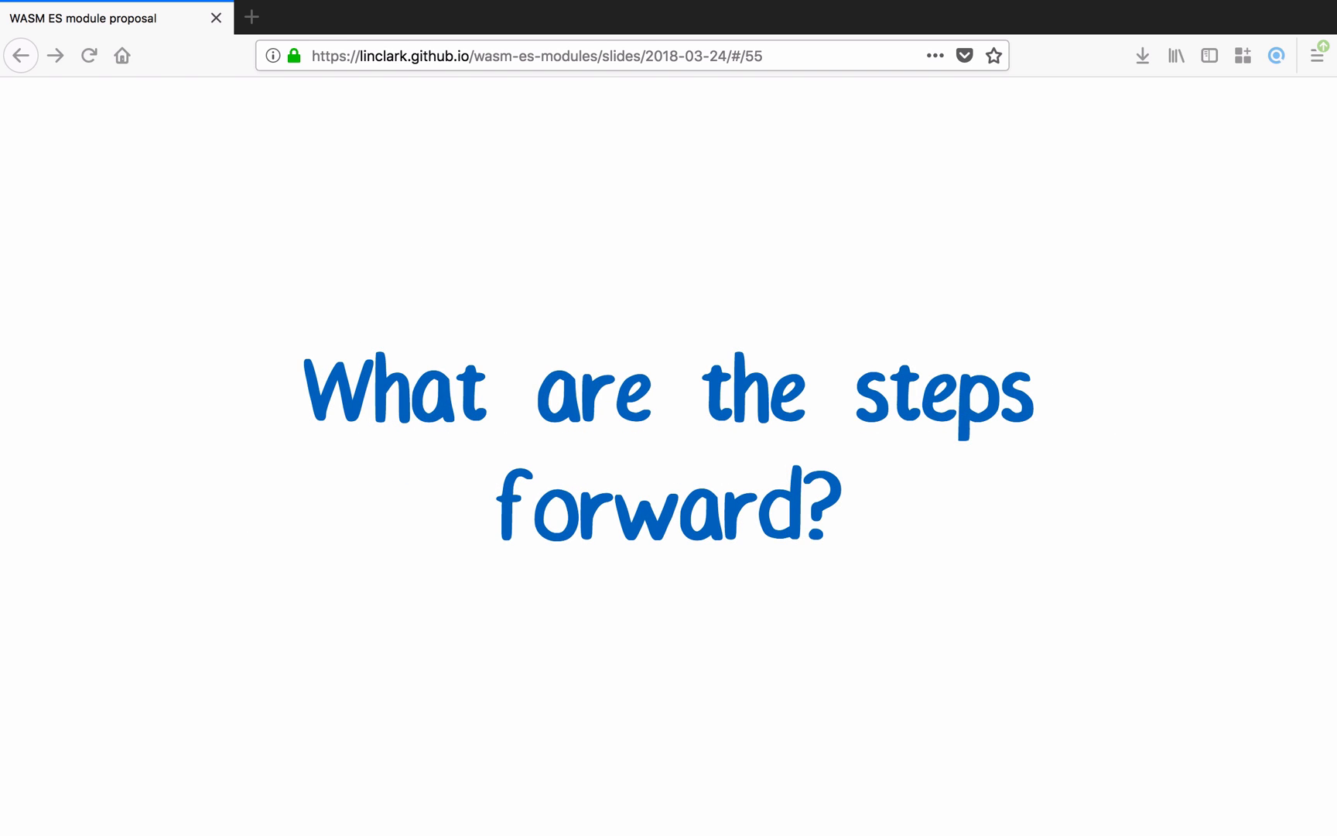